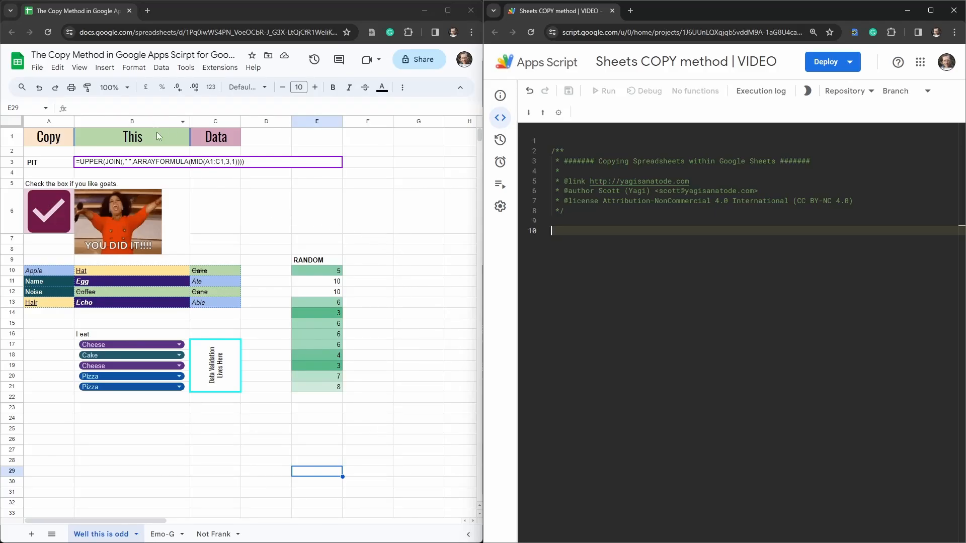
Browse the spreadsheet's File and Extensions menus, then abandon the Make a copy dialog
click(37, 67)
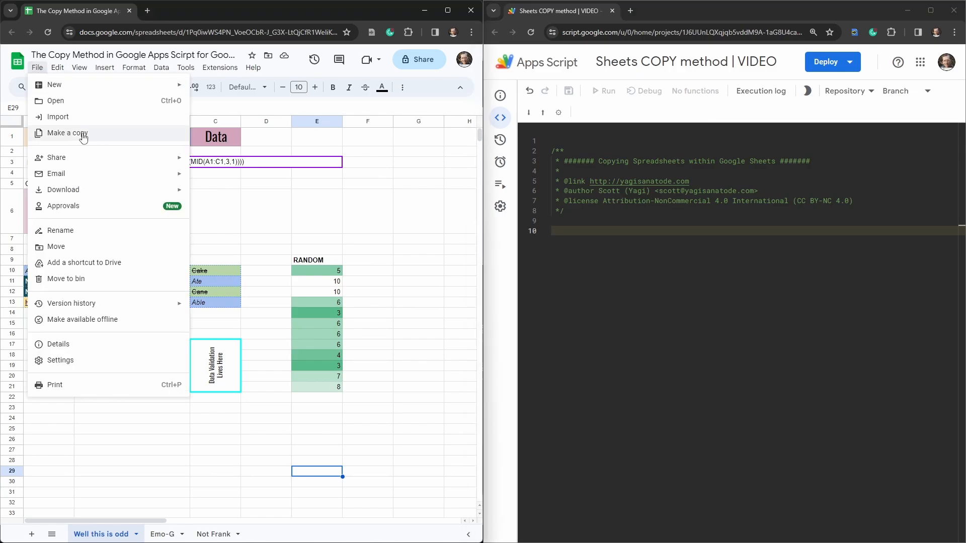
mouse_move(388, 210)
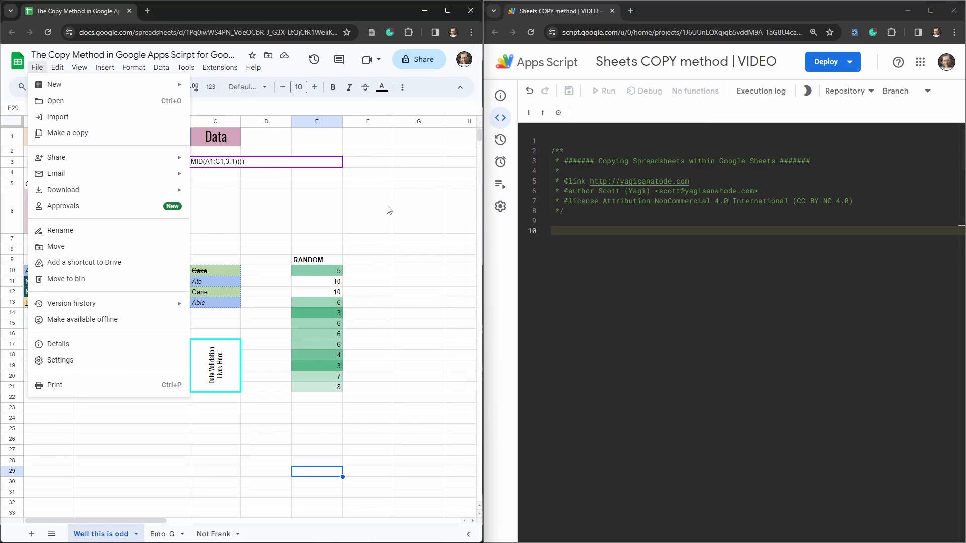
click(367, 211)
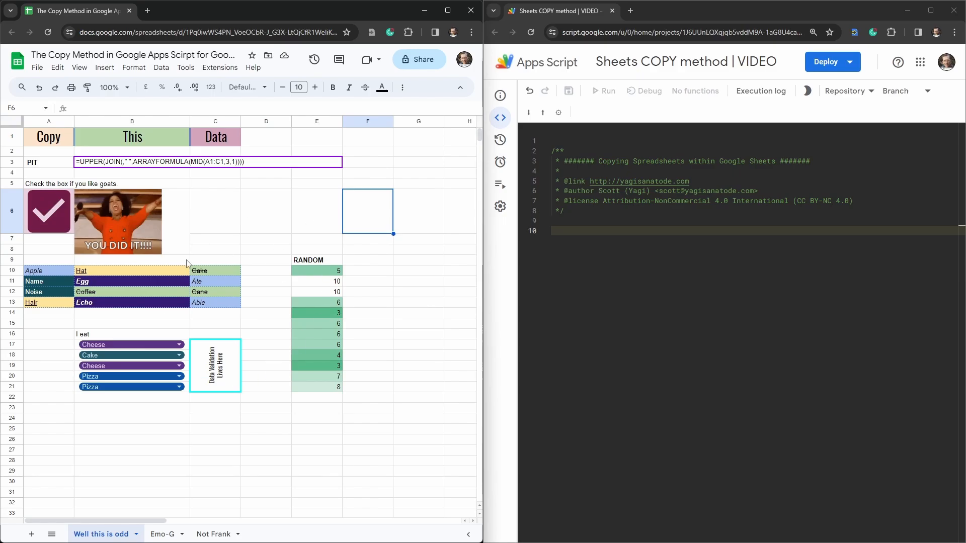
mouse_move(315, 432)
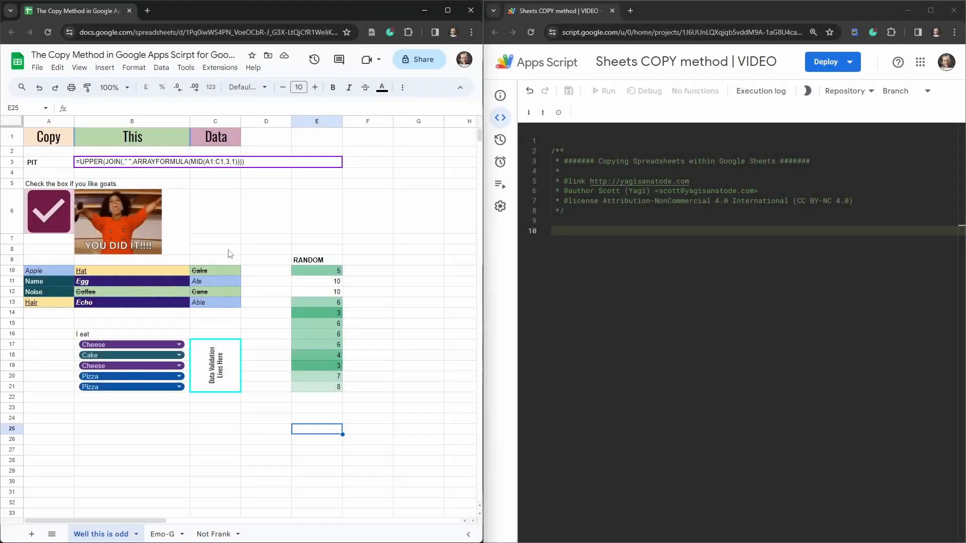
click(219, 67)
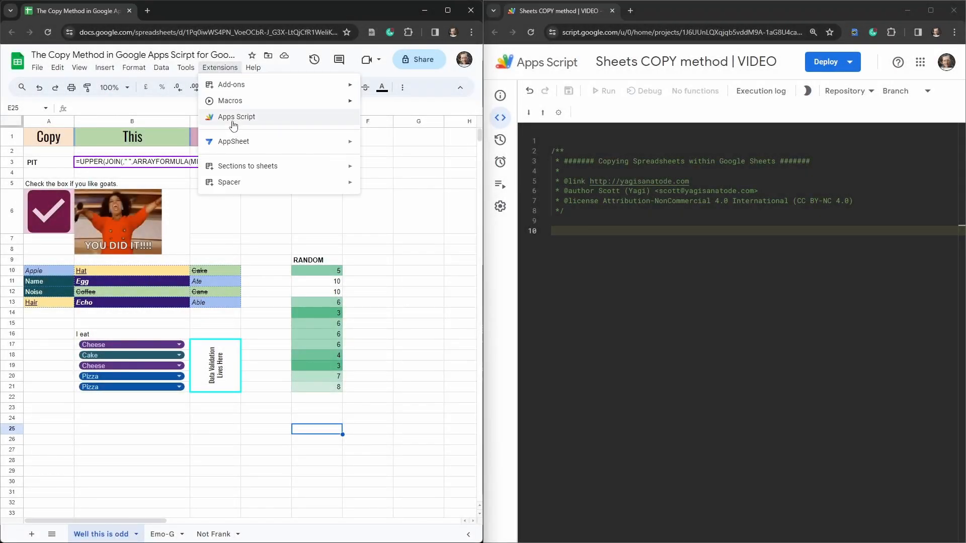
mouse_move(686, 237)
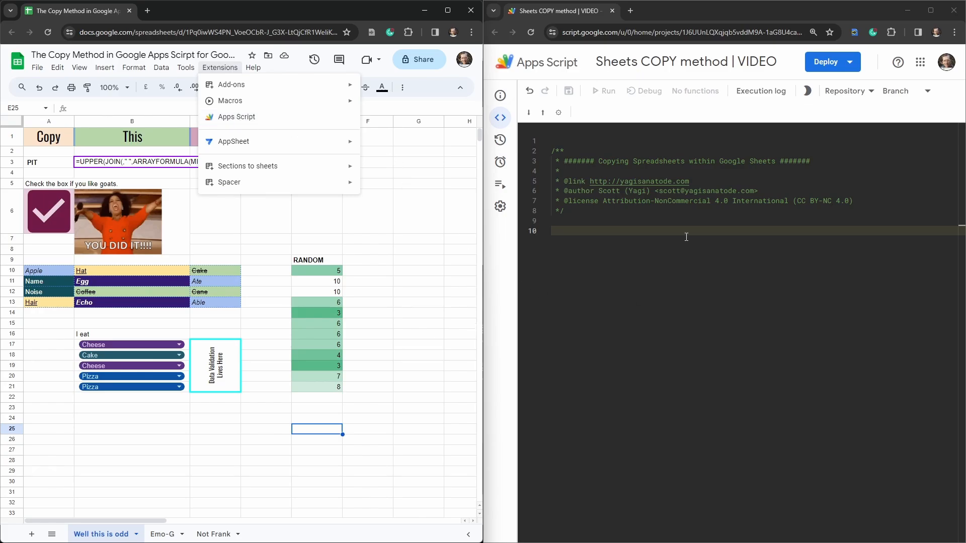
mouse_move(507, 187)
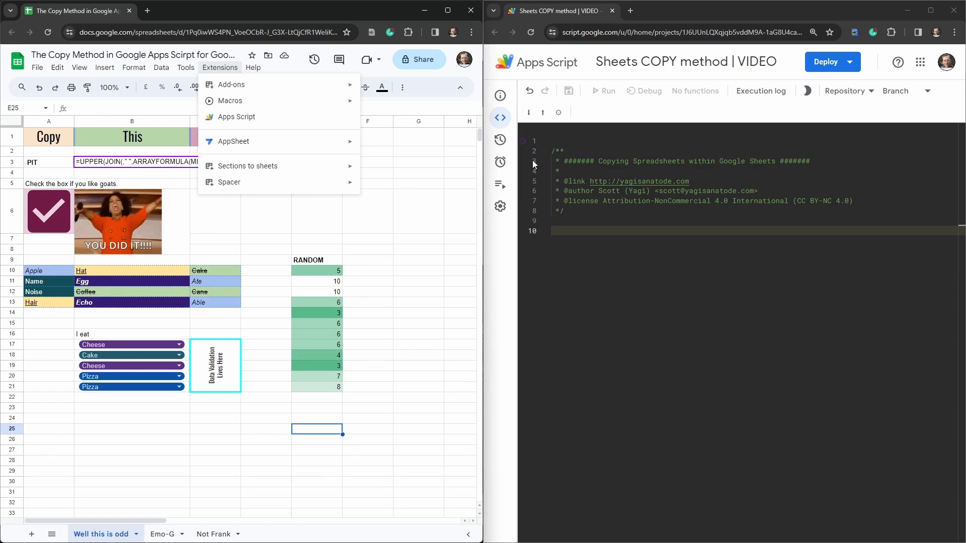
click(500, 118)
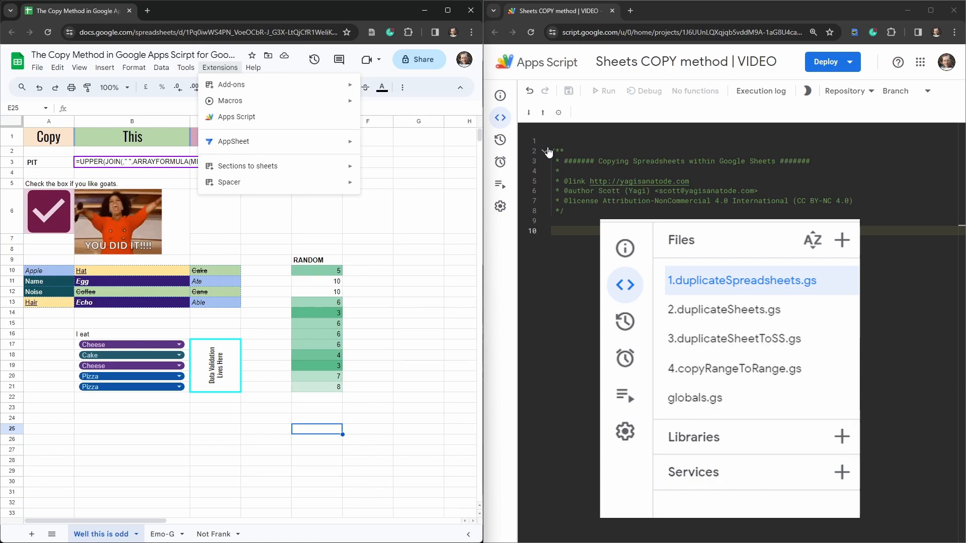
click(629, 296)
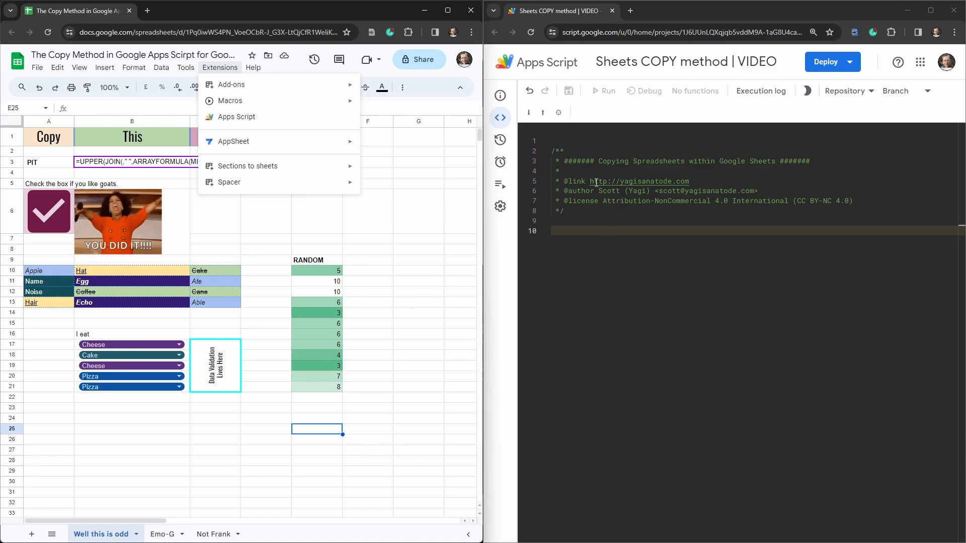
click(418, 302)
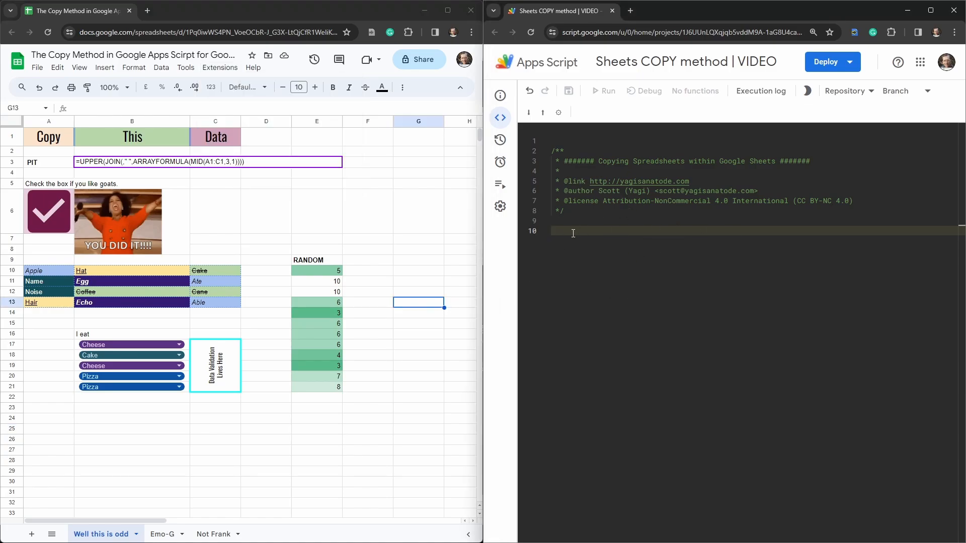
click(36, 67)
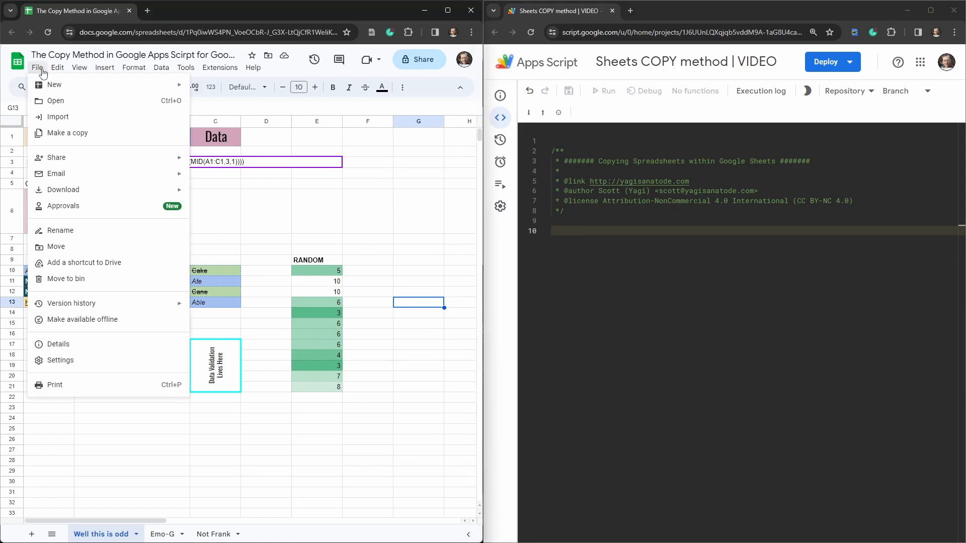
click(68, 133)
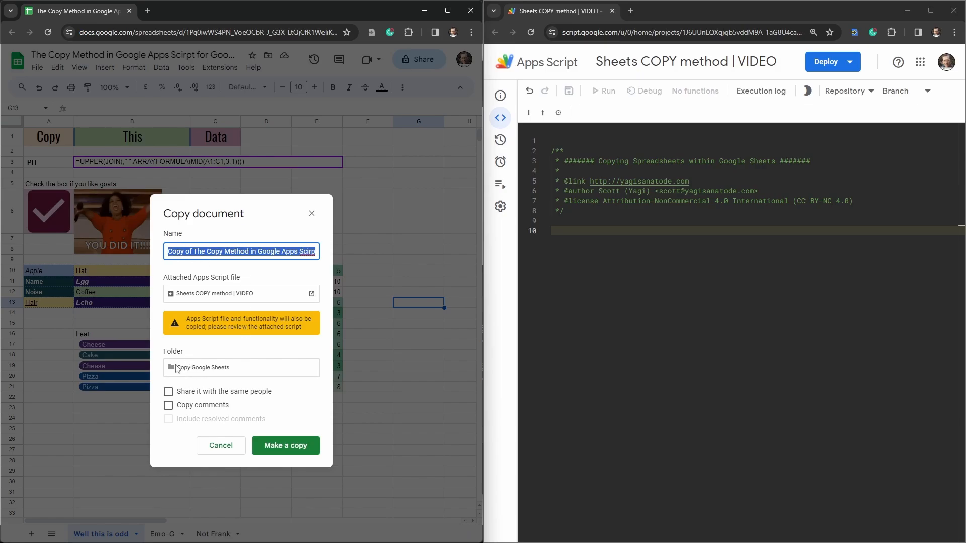
mouse_move(218, 370)
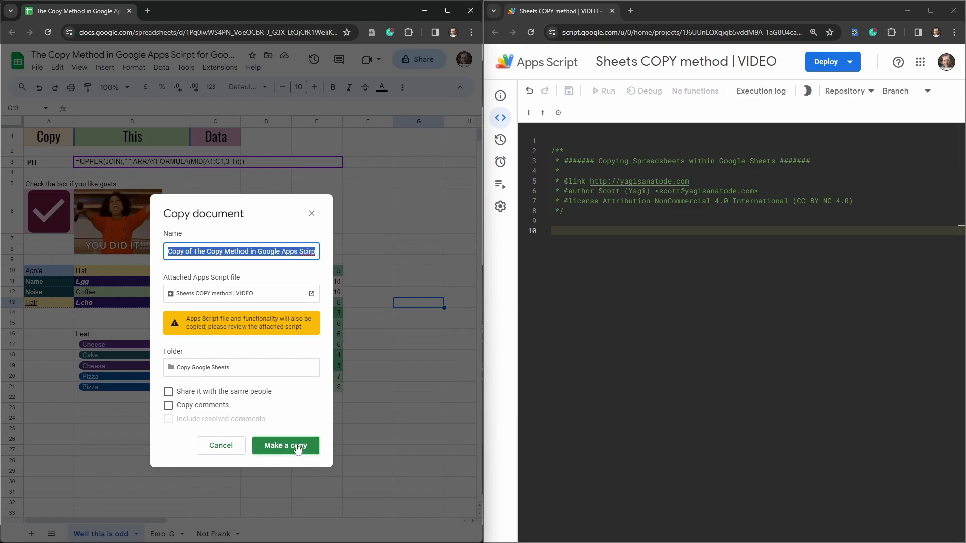
mouse_move(215, 373)
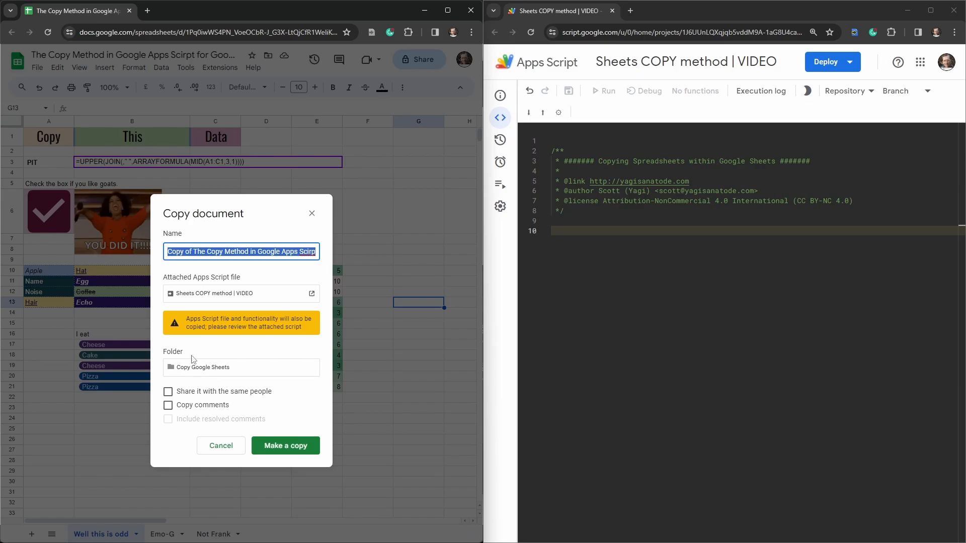
mouse_move(228, 81)
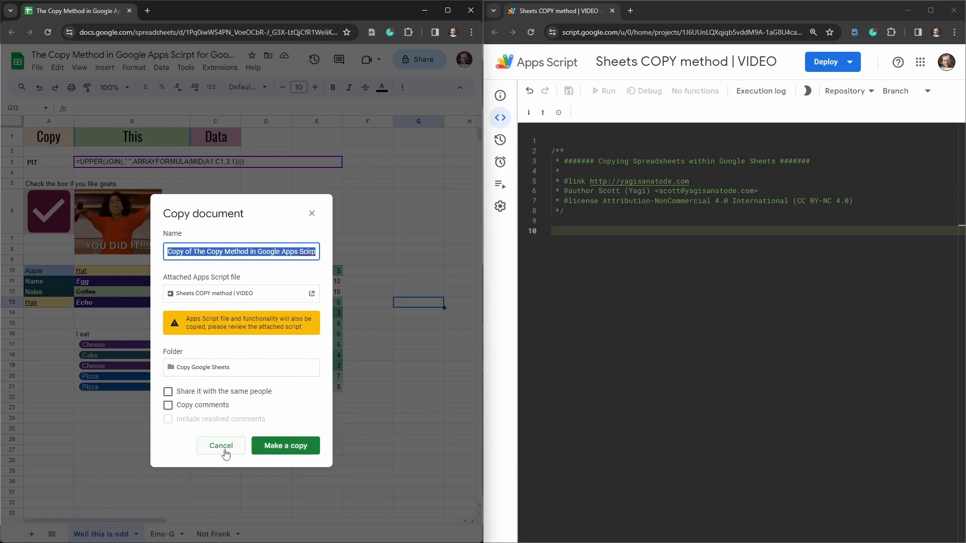
click(220, 446)
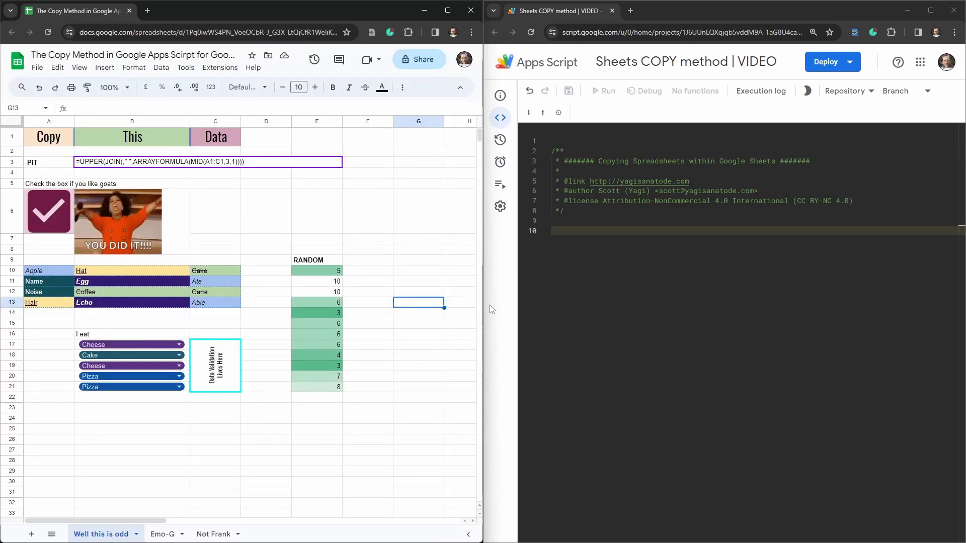
mouse_move(618, 338)
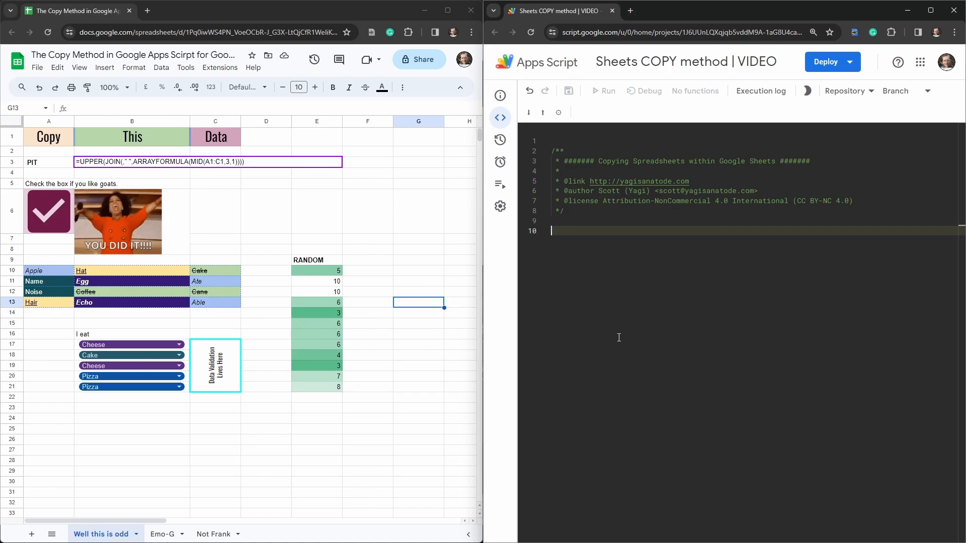
Declare the function duplicateSpreadsheet() in the script editor
text(function)
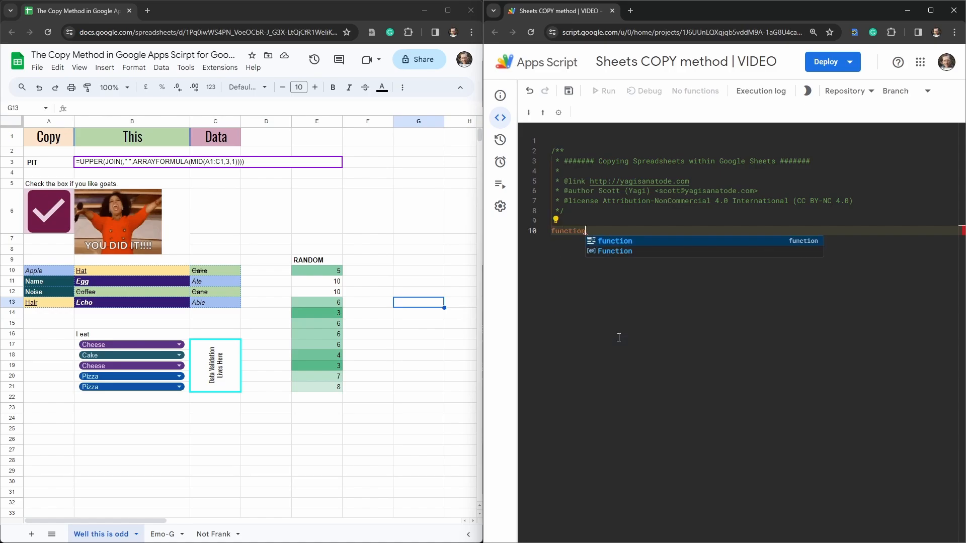
text(dupli)
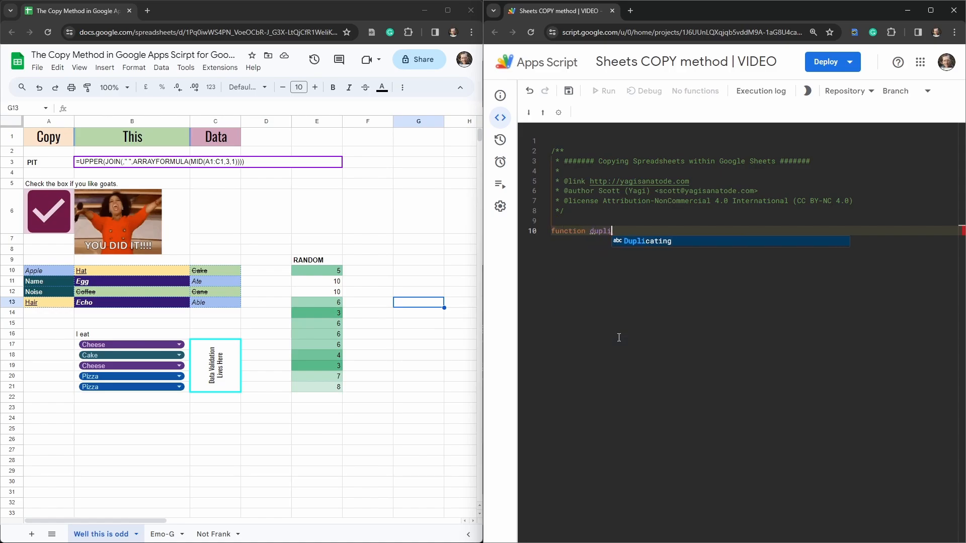
text(cateSpreadsheet)
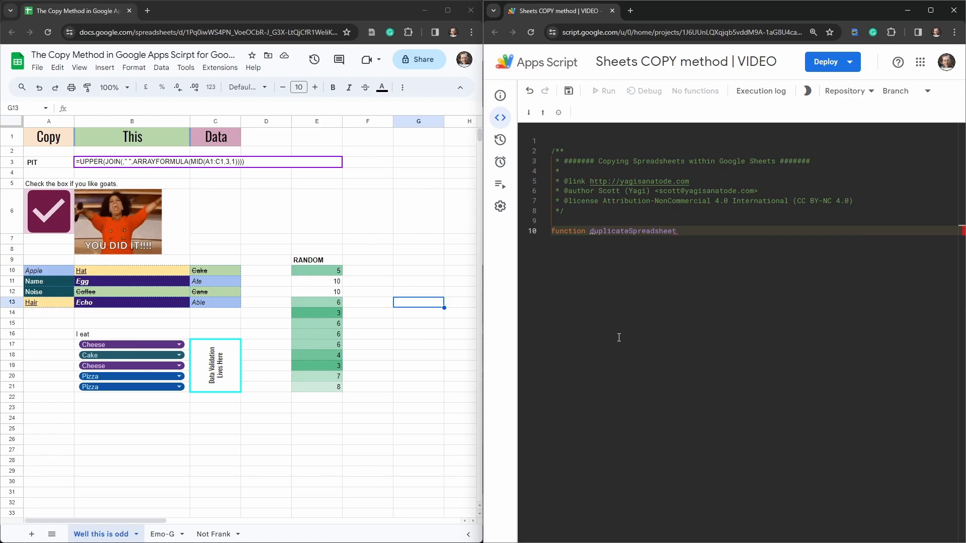
text((){)
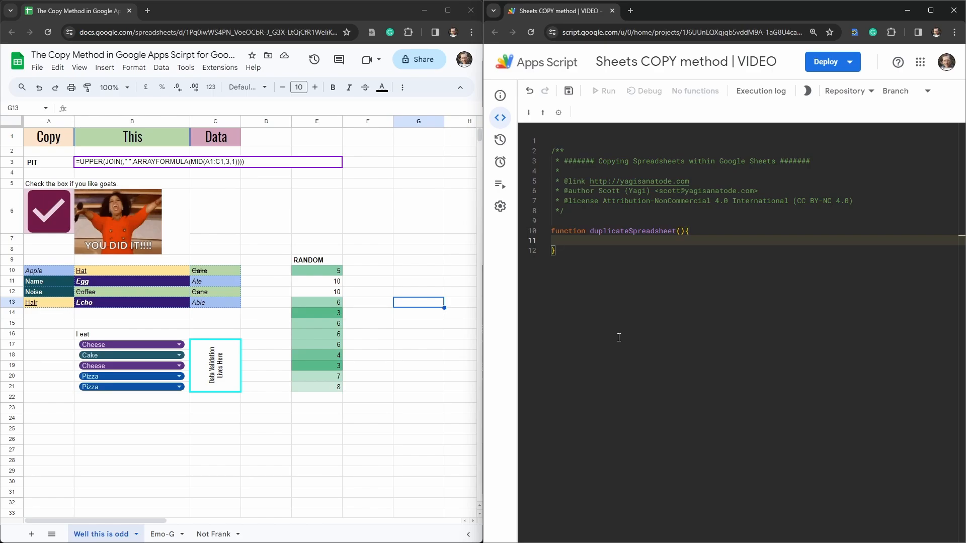
Store SpreadsheetApp.getActiveSpreadsheet() in const ss, accepting the autocomplete suggestion
text(const)
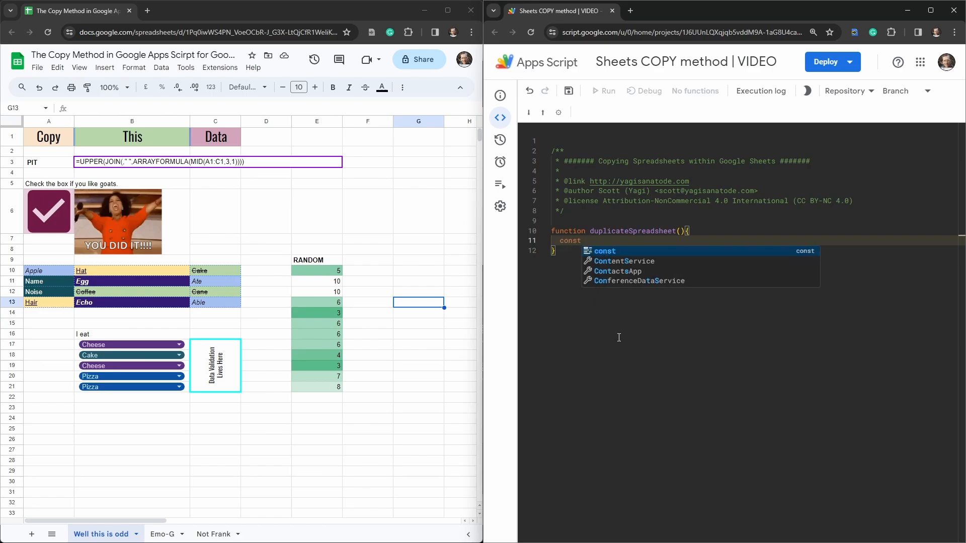
text(ss)
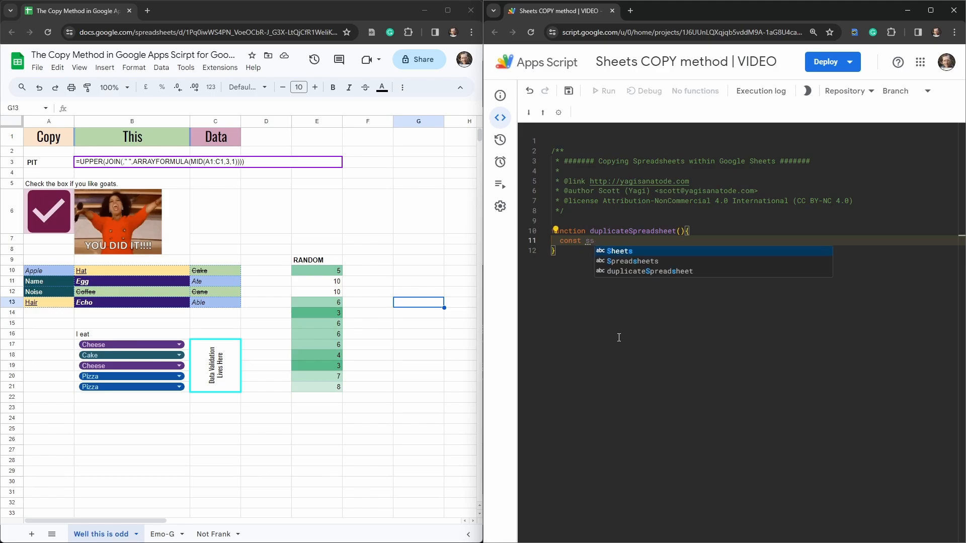
text(= SpreadsheetApp)
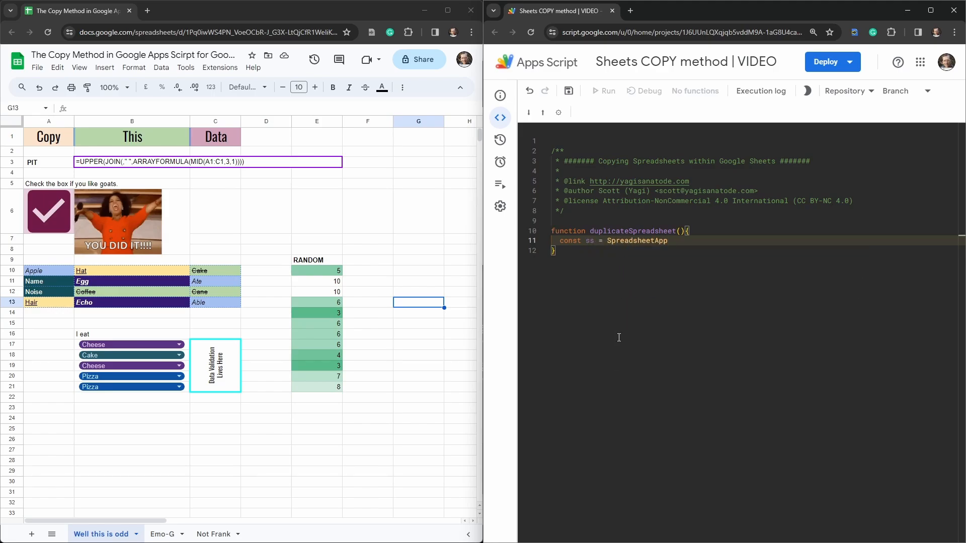
text(.)
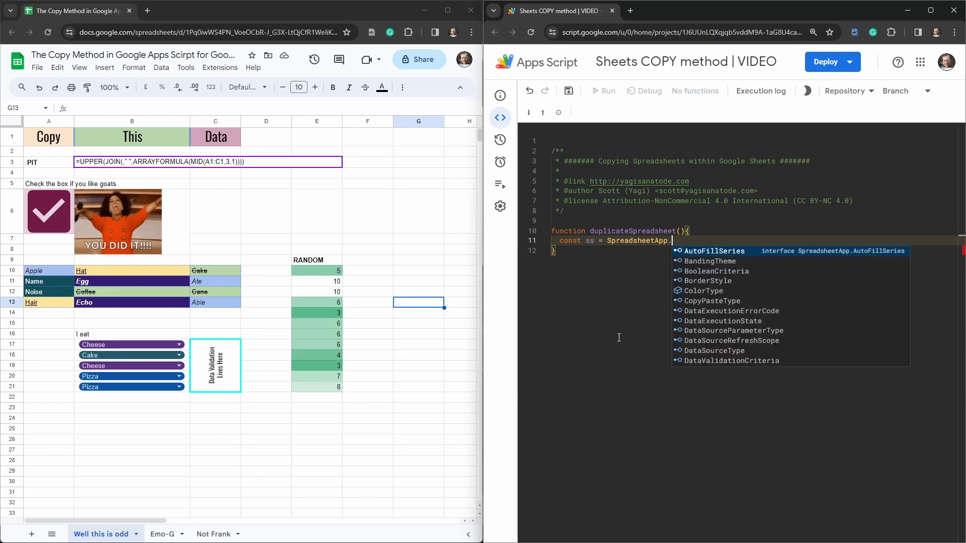
text(openById)
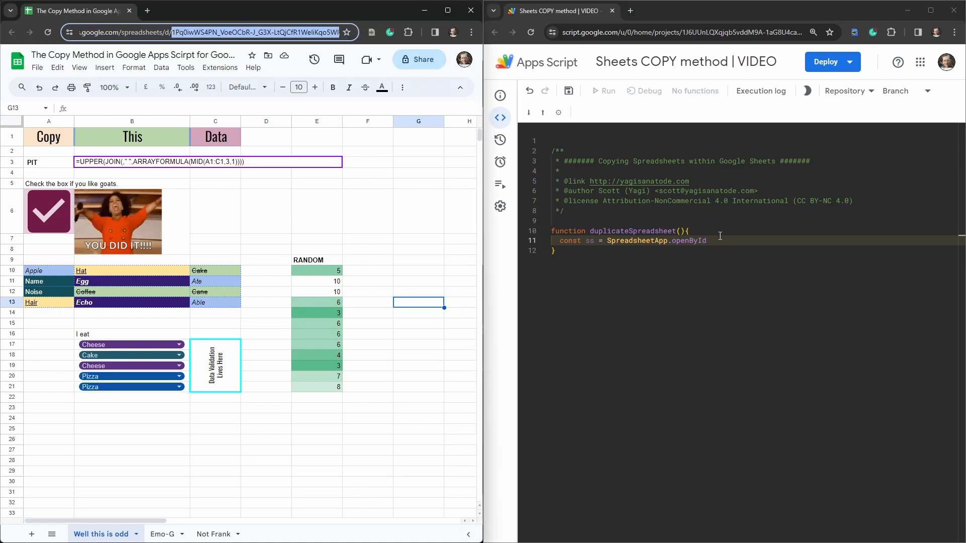
text(()
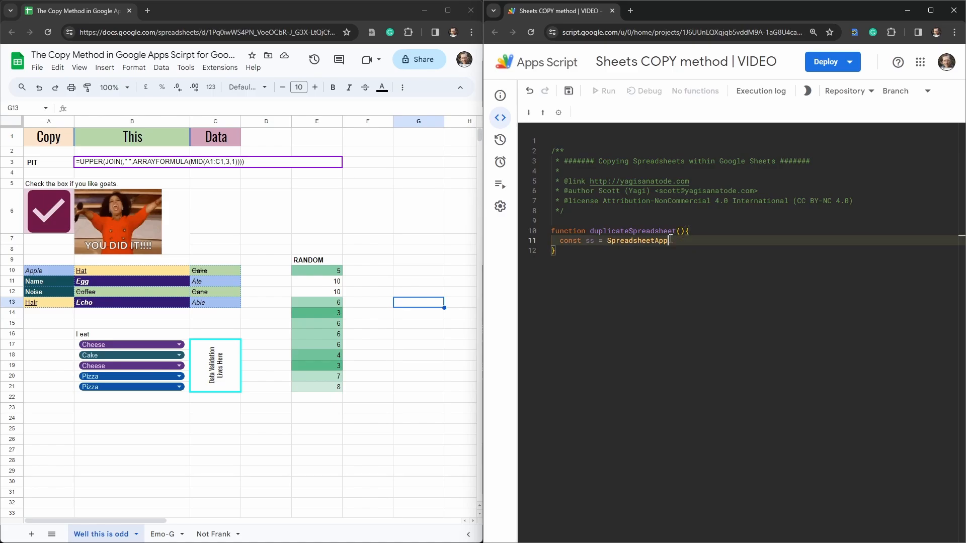
text(.gett)
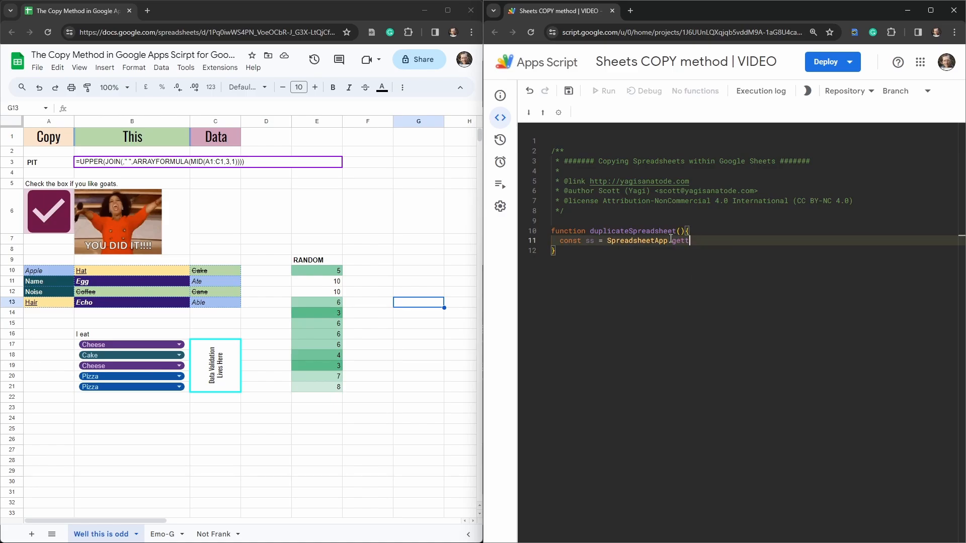
text(getActive())
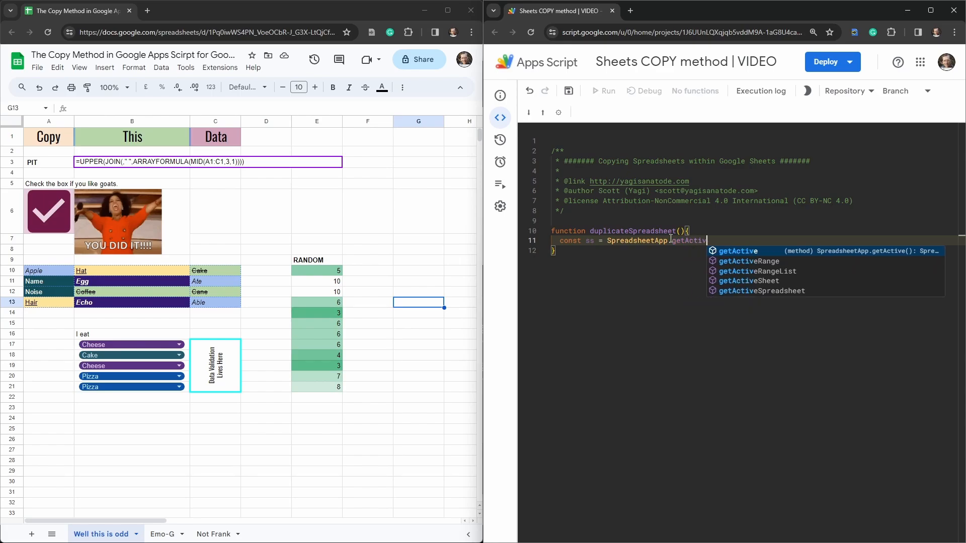
click(761, 291)
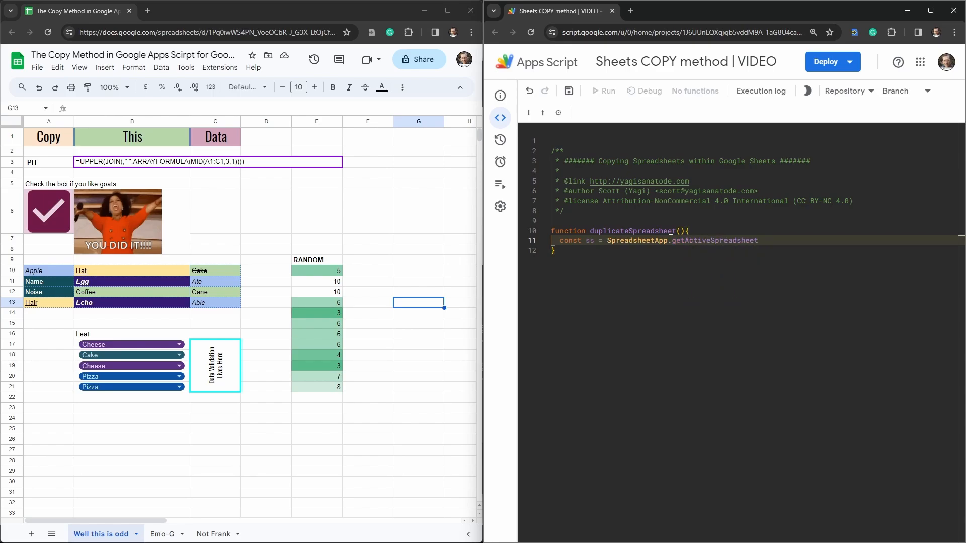
text(();)
text(const)
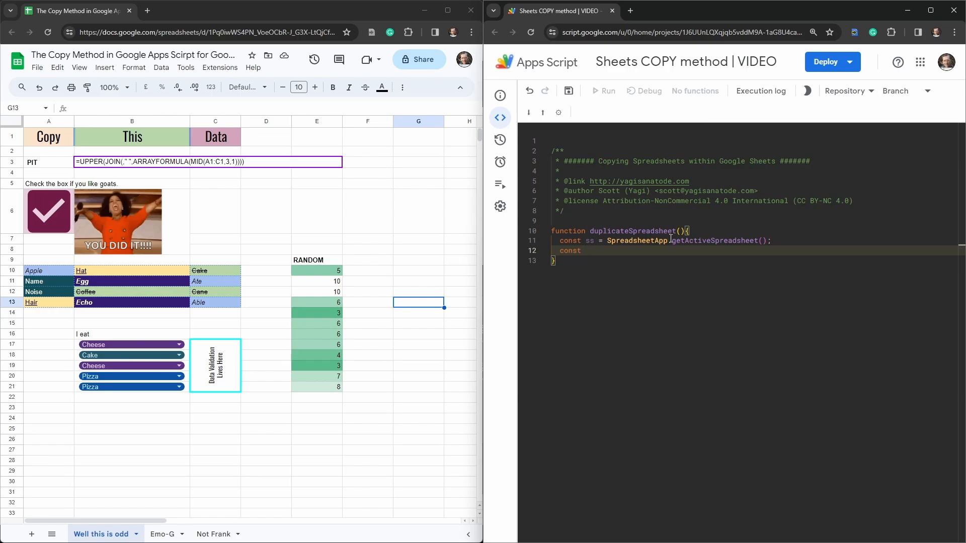
Add const newSS = ss.copy("*" + ss.getName()) to copy the spreadsheet
text(newSS)
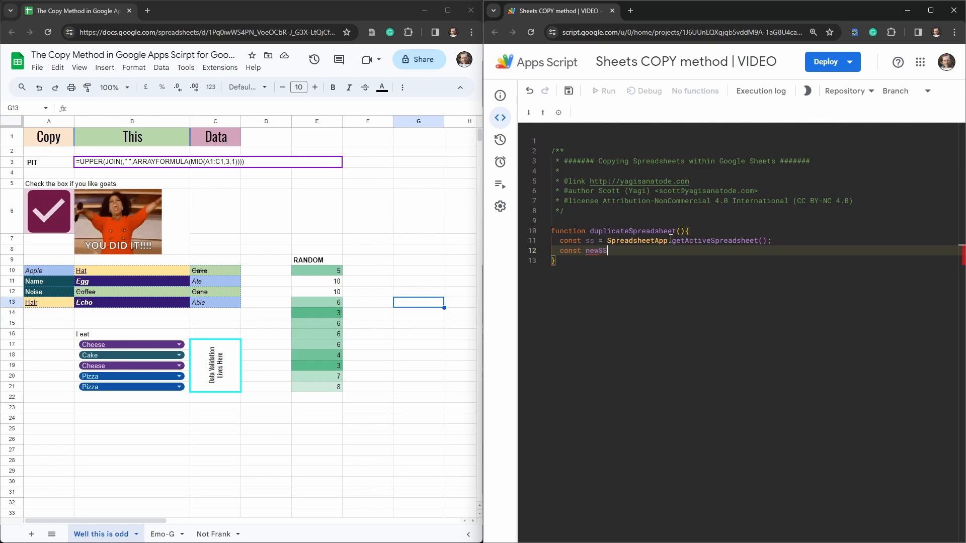
text(=)
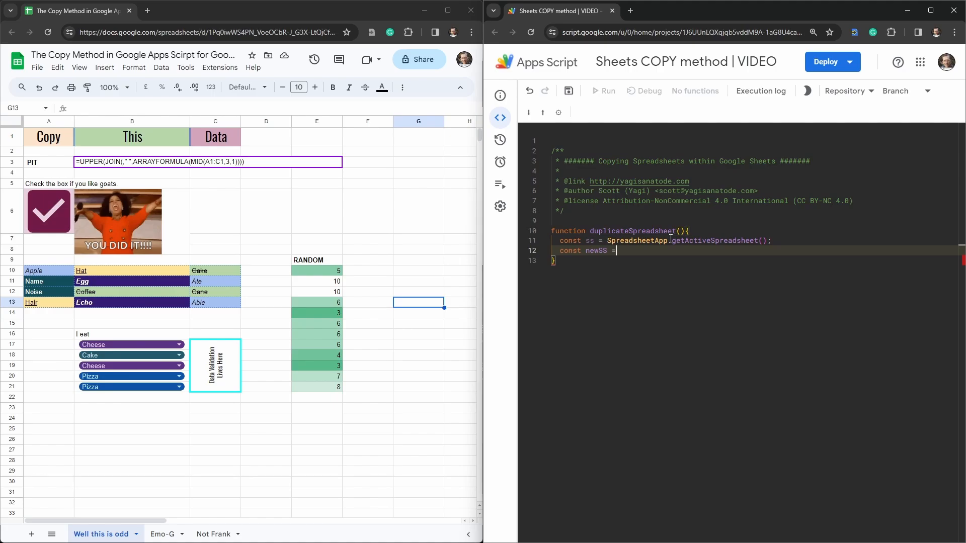
text(s)
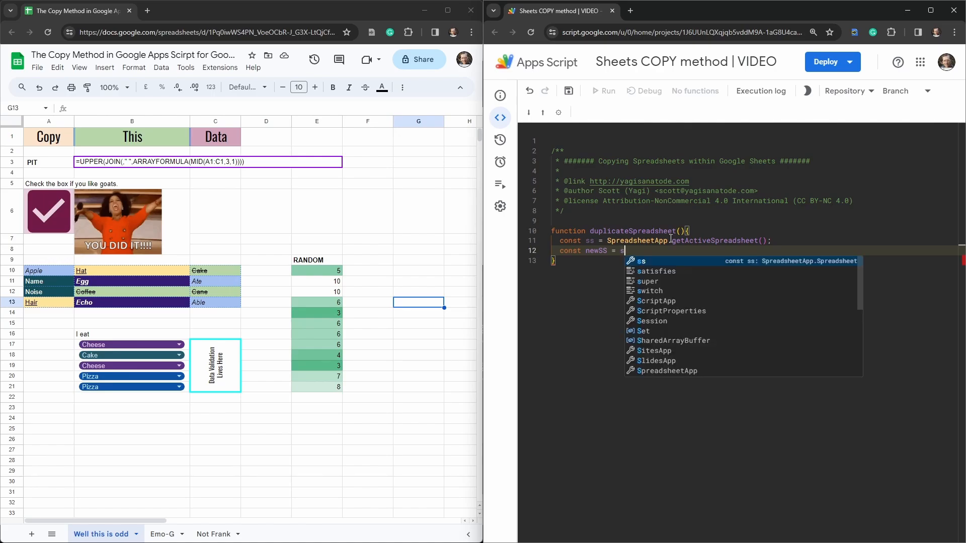
text(ss.copy("*" +)
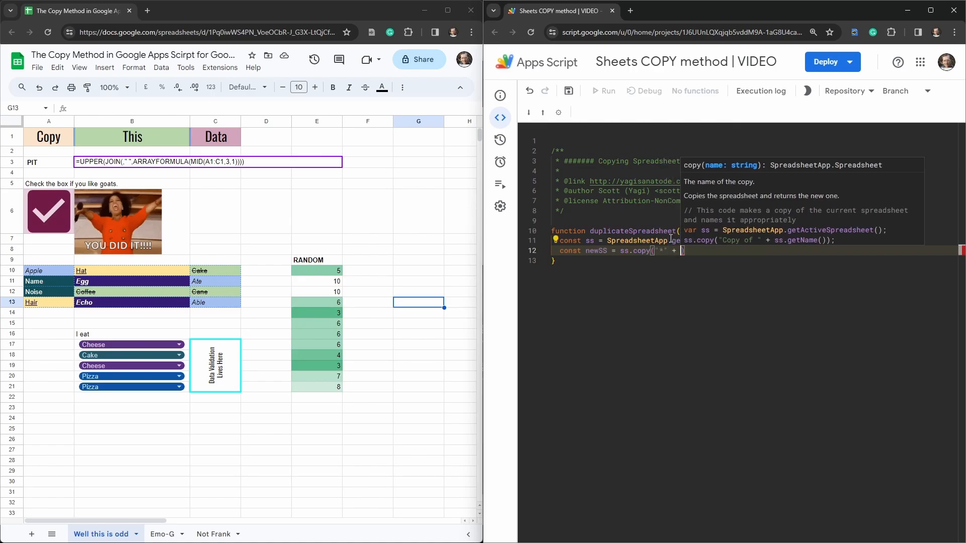
text(ss.)
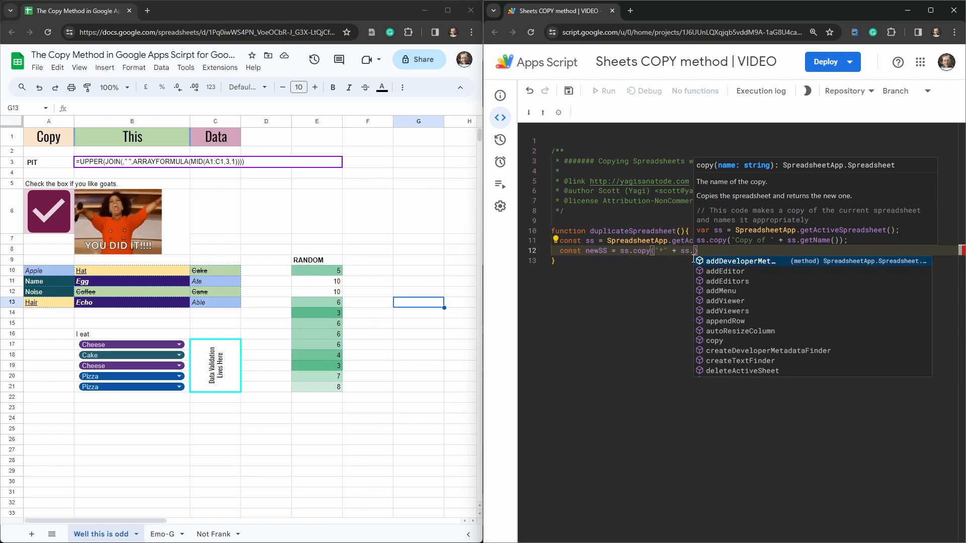
text(getName())
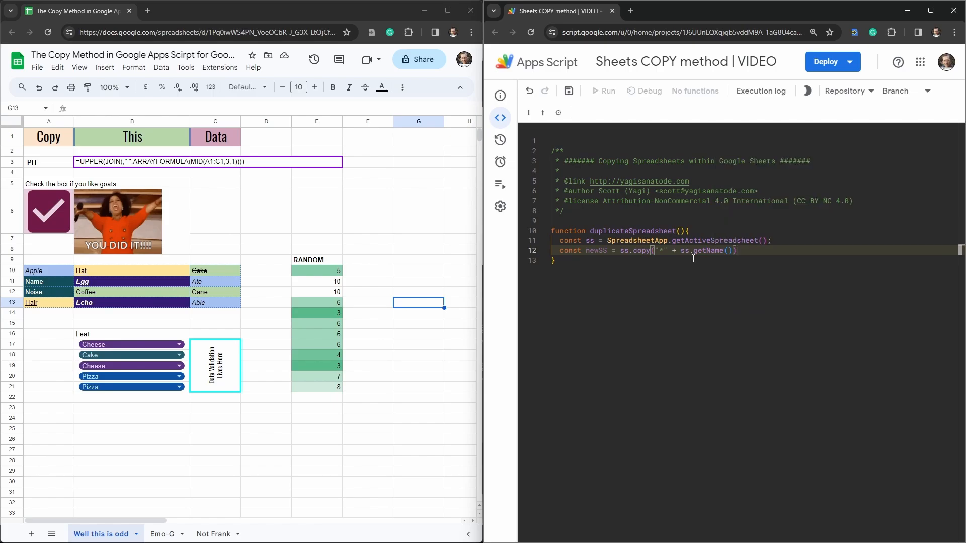
Log newSS.getUrl(), add return newSS;, and save the project with Ctrl+S
text(conso)
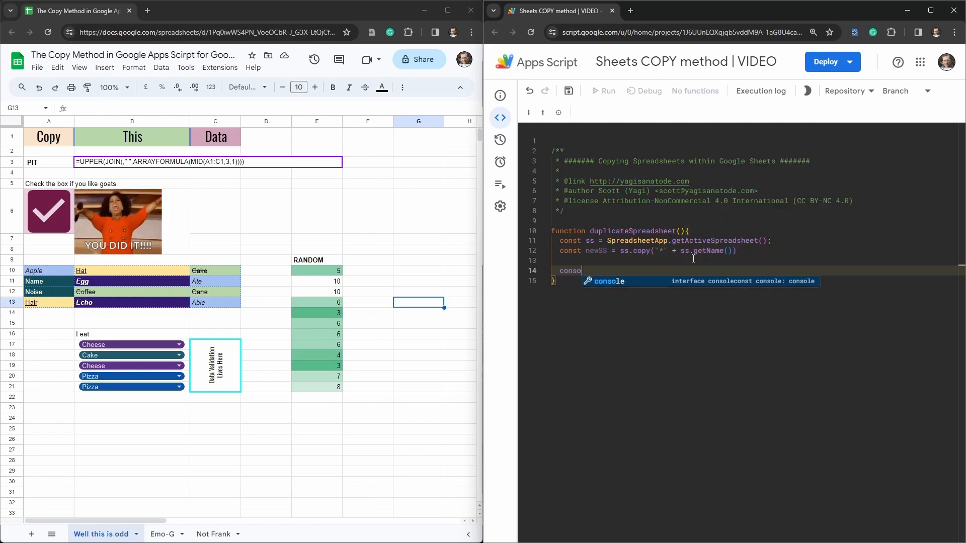
text(.log()
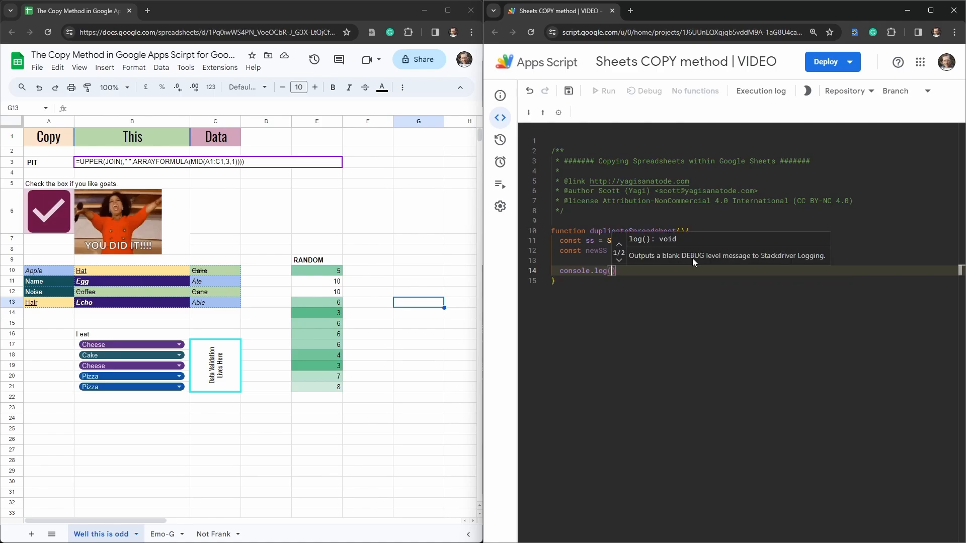
text(newSS.getUrl()
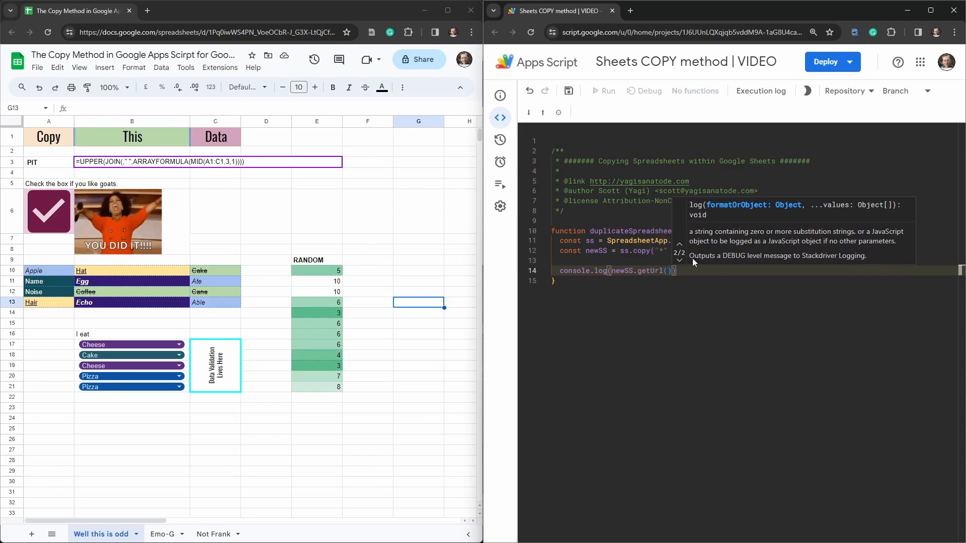
click(685, 271)
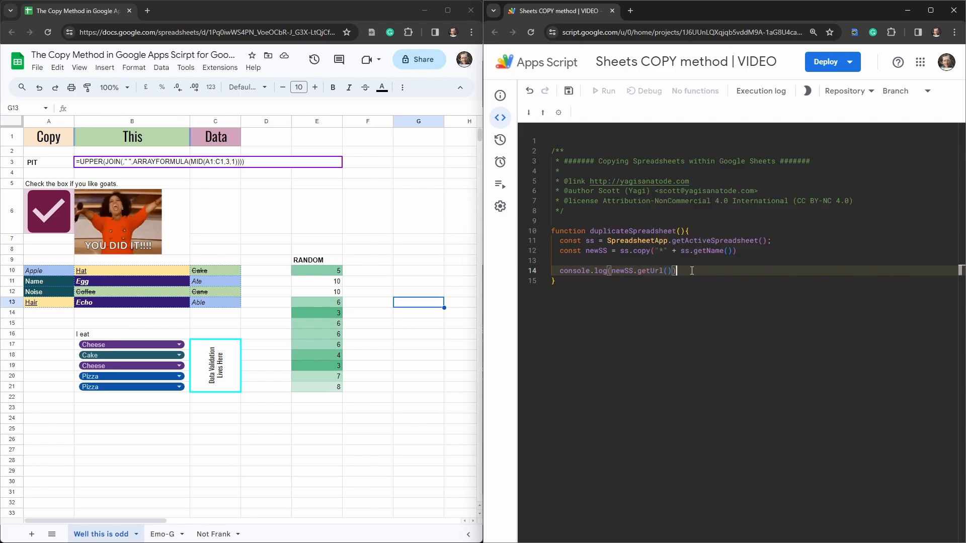
key(Enter)
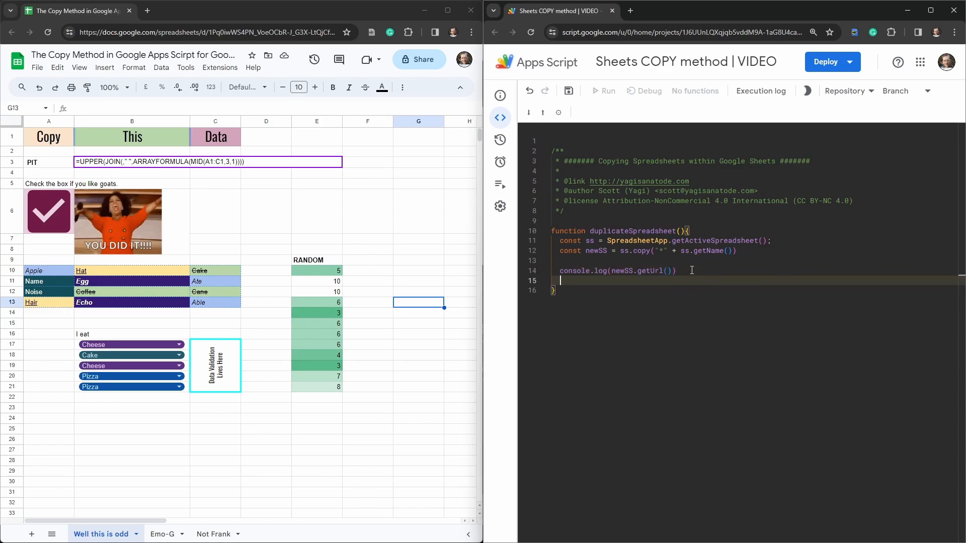
key(Enter)
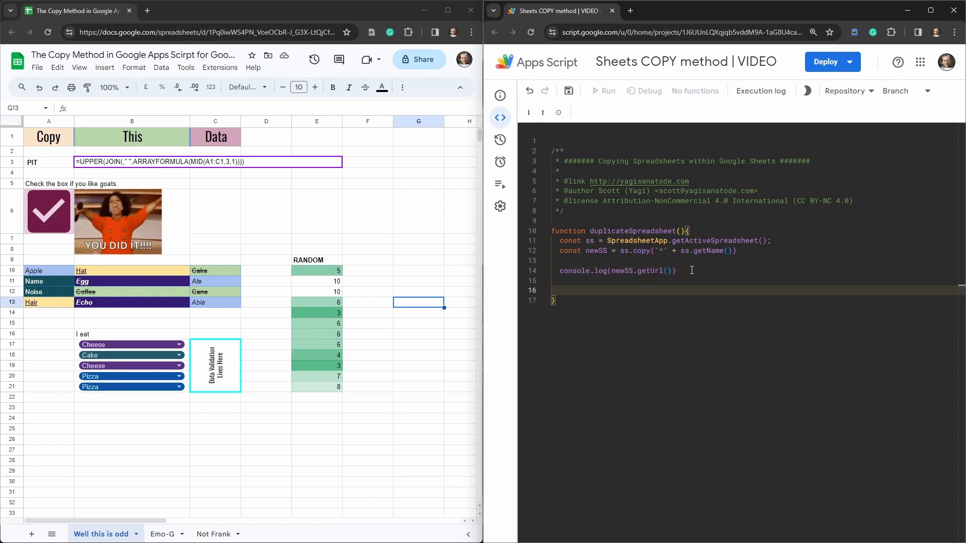
text(return)
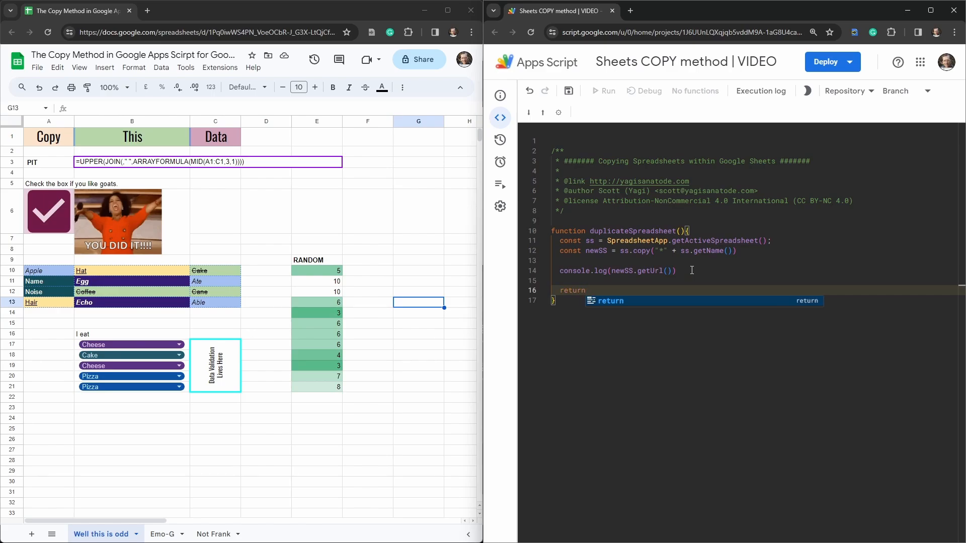
text(newSS)
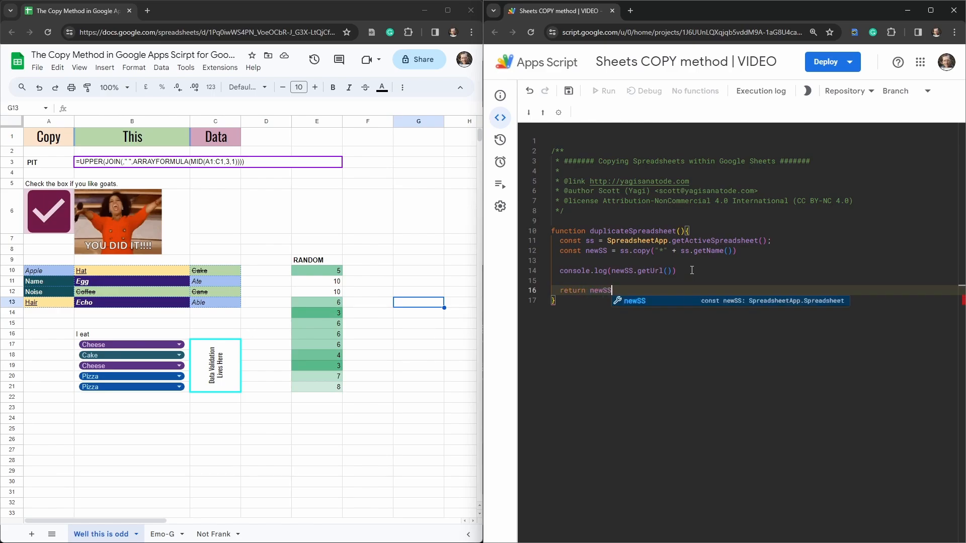
text(;)
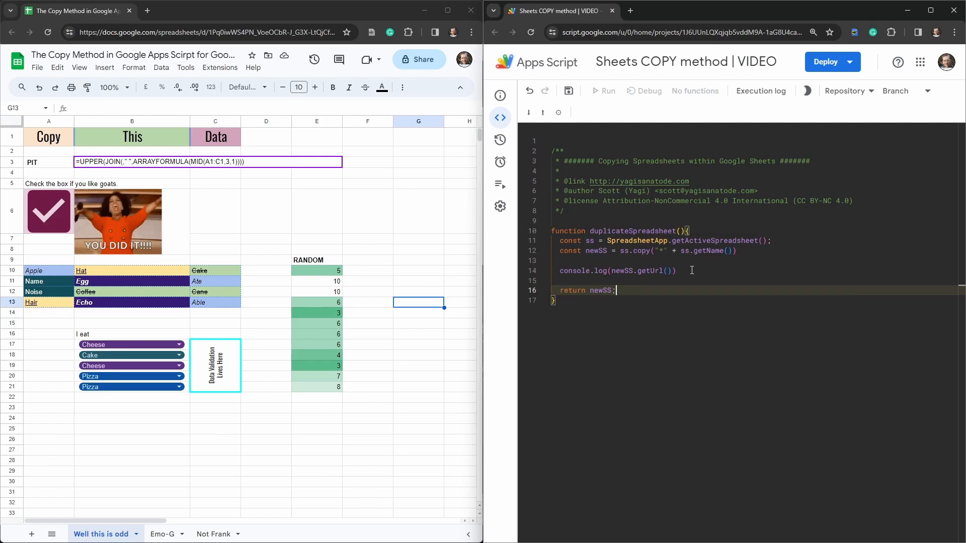
key(Ctrl+s)
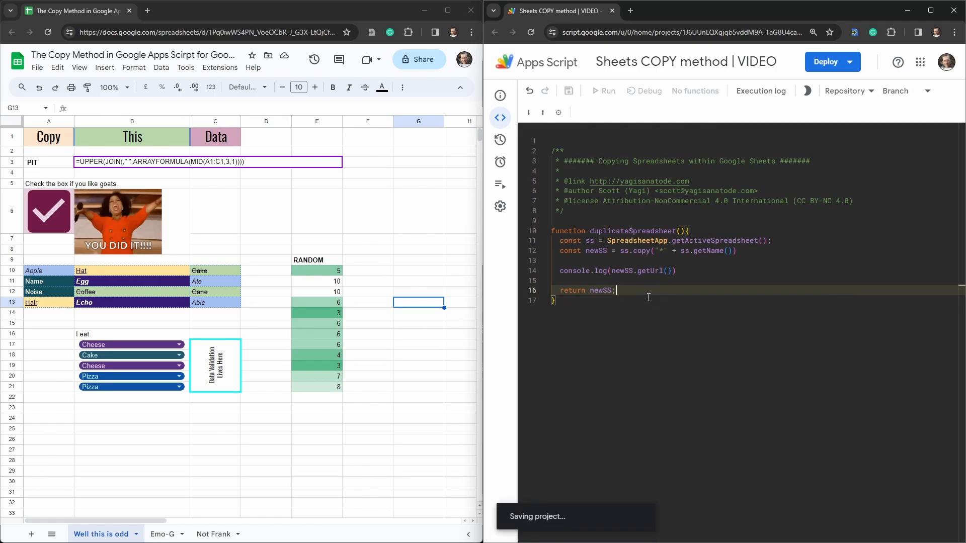
mouse_move(607, 91)
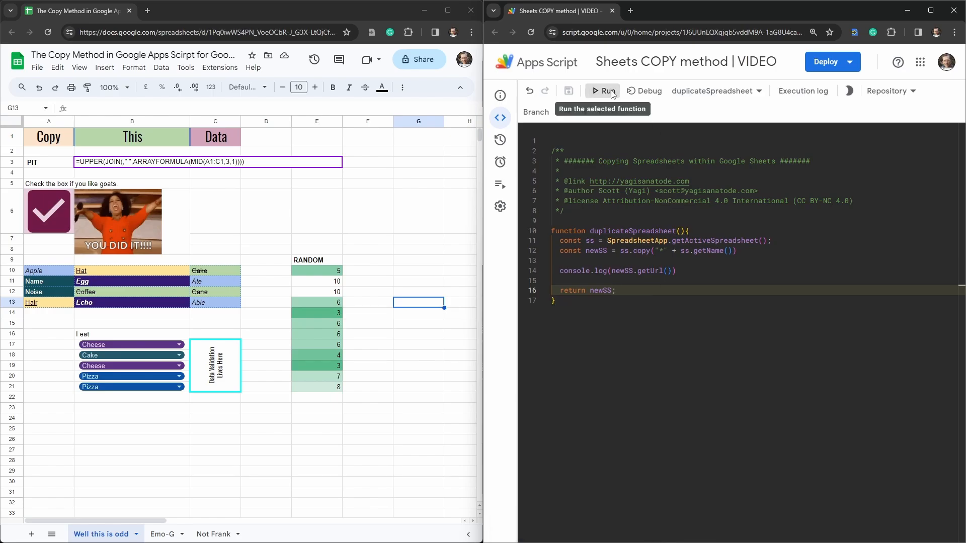
Run duplicateSpreadsheet and authorize it through Review permissions and Allow
click(602, 90)
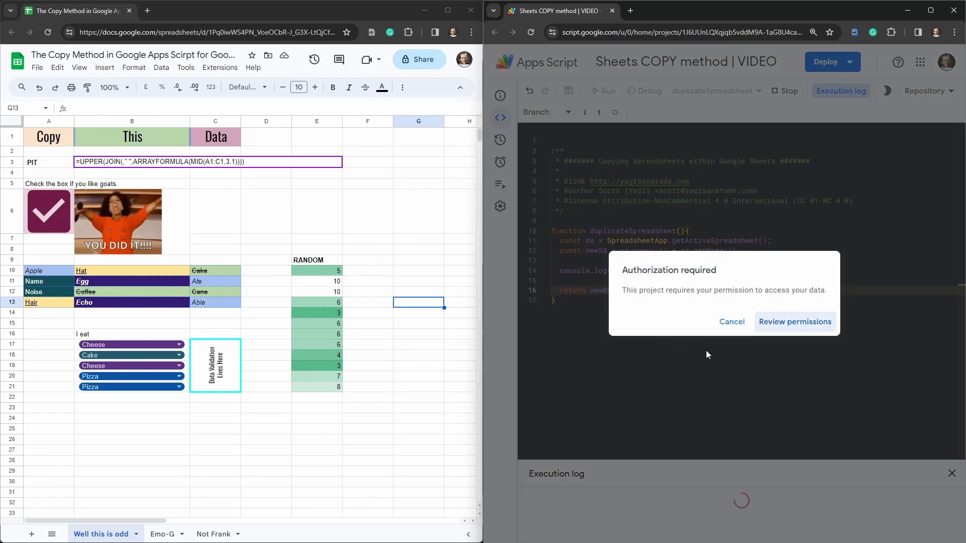
click(794, 322)
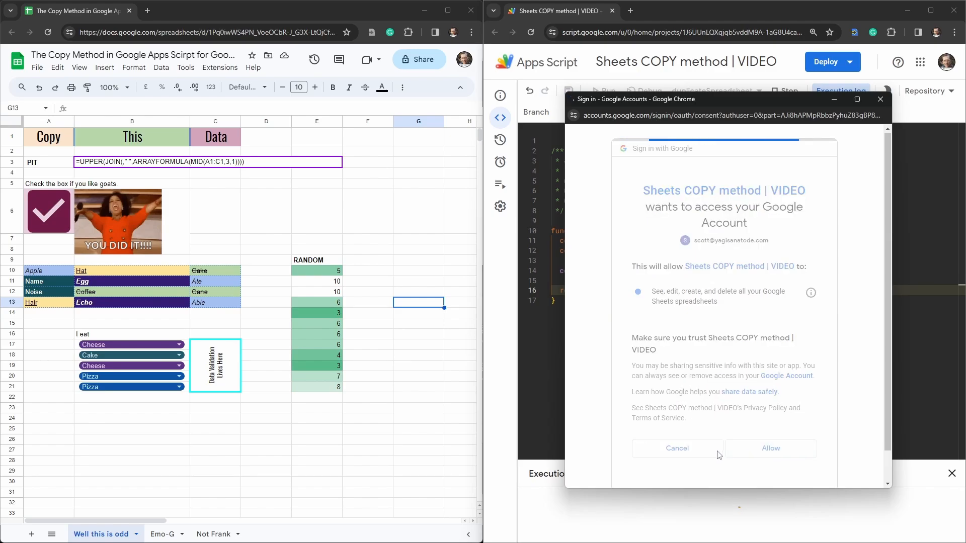
click(771, 448)
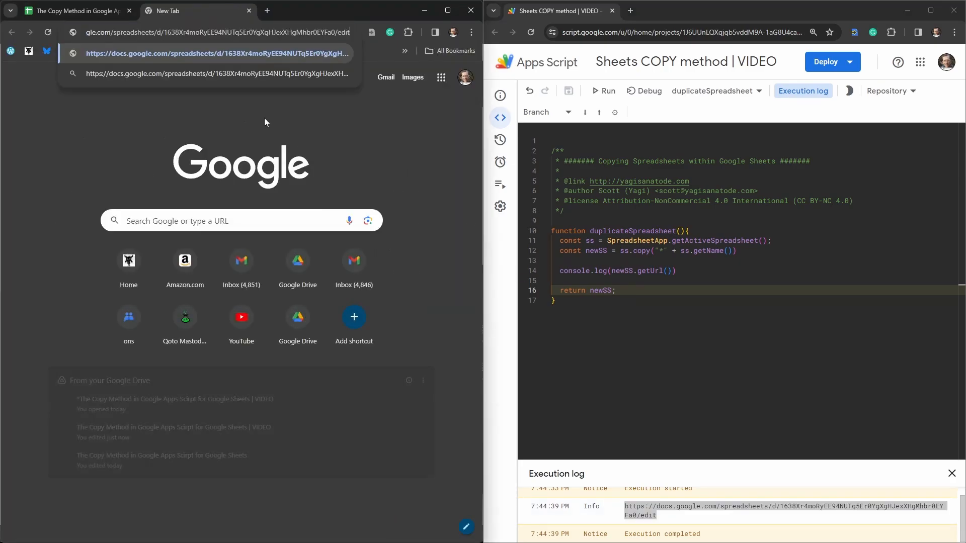
Open the logged copy URL and compare folders, confirming the copy sits in My Drive
key(Enter)
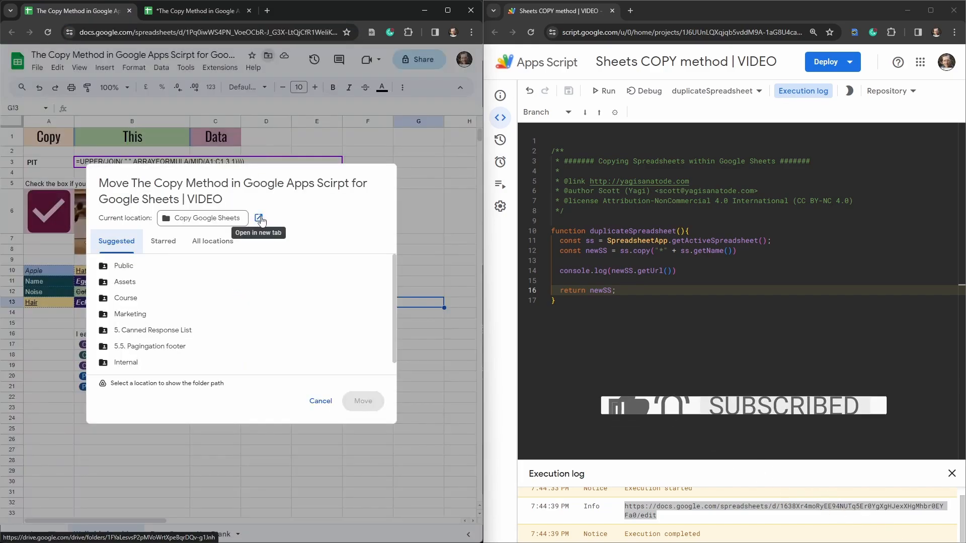
click(259, 217)
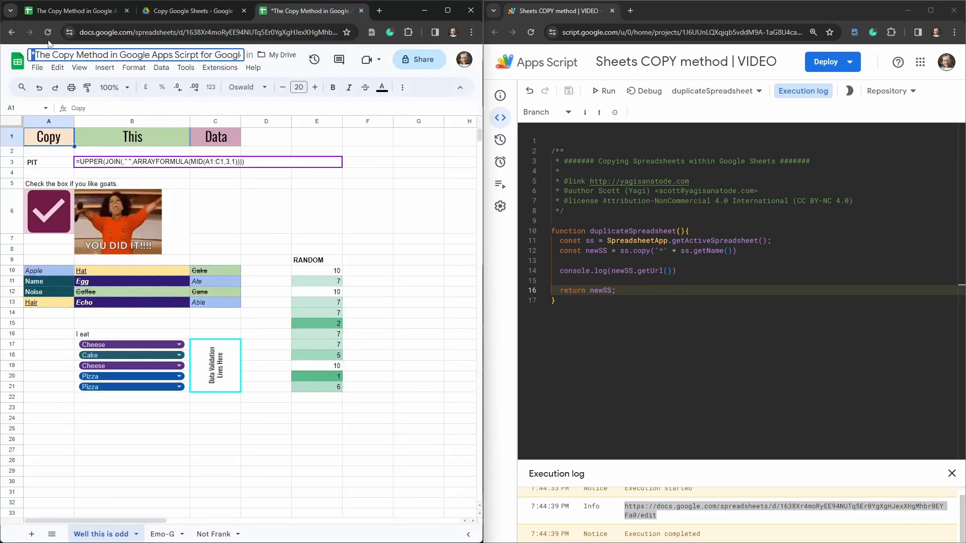
click(191, 11)
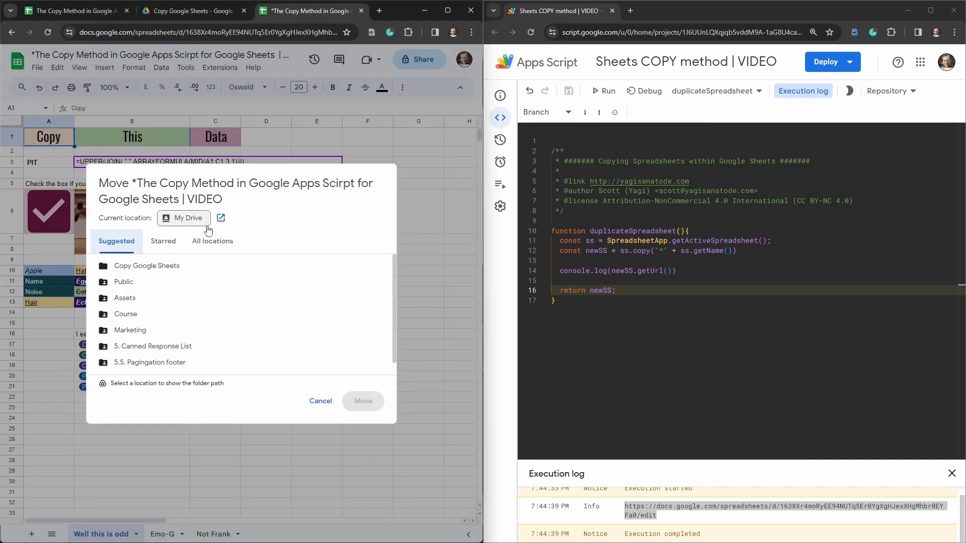
mouse_move(318, 385)
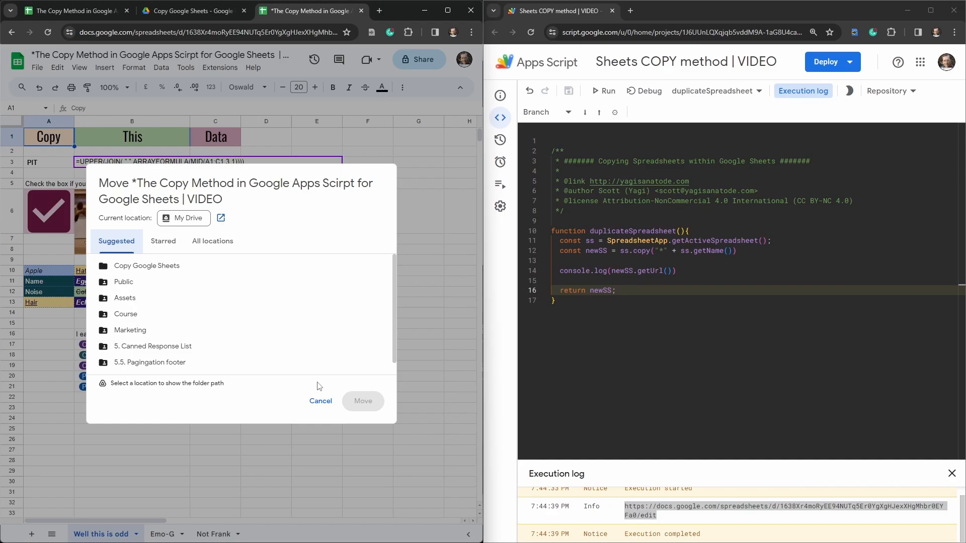
click(320, 401)
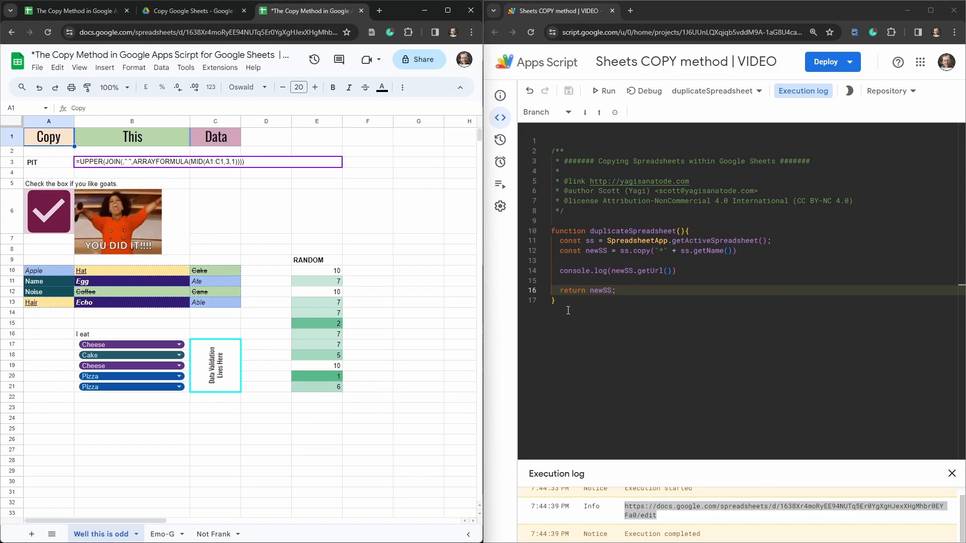
Declare duplicateSpreadsheet_parentFolder() with const ss = SpreadsheetApp.getActiveSpreadsheet()
text(function)
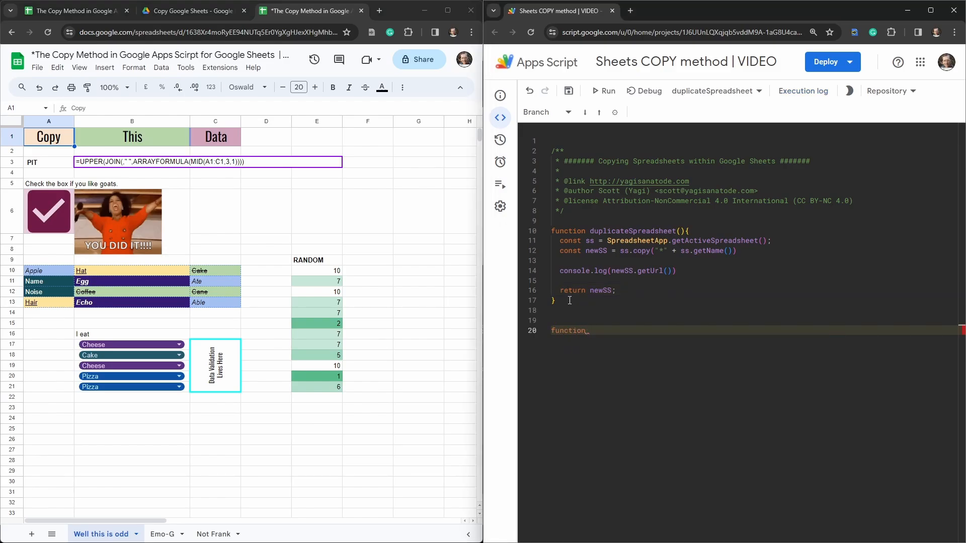
text(duplicateSpreadsheet)
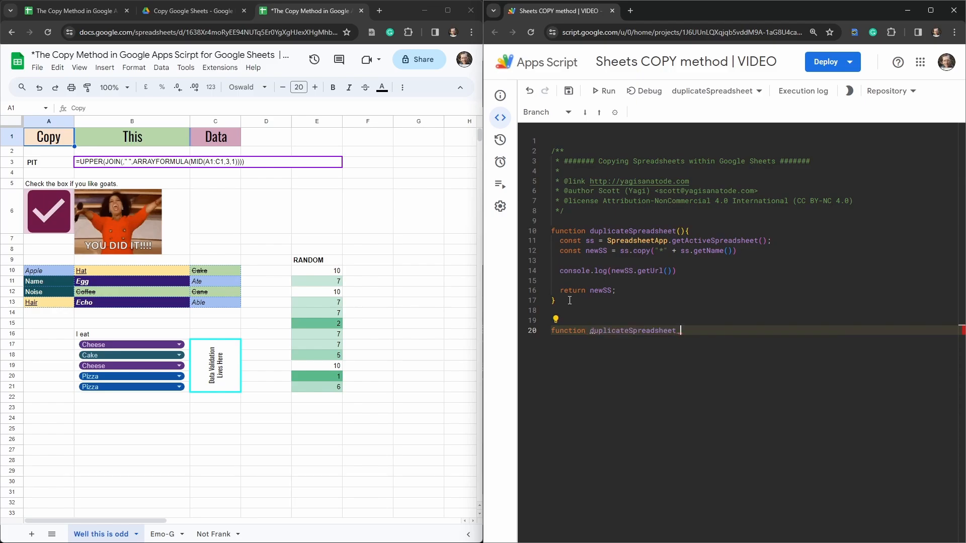
text(_pr)
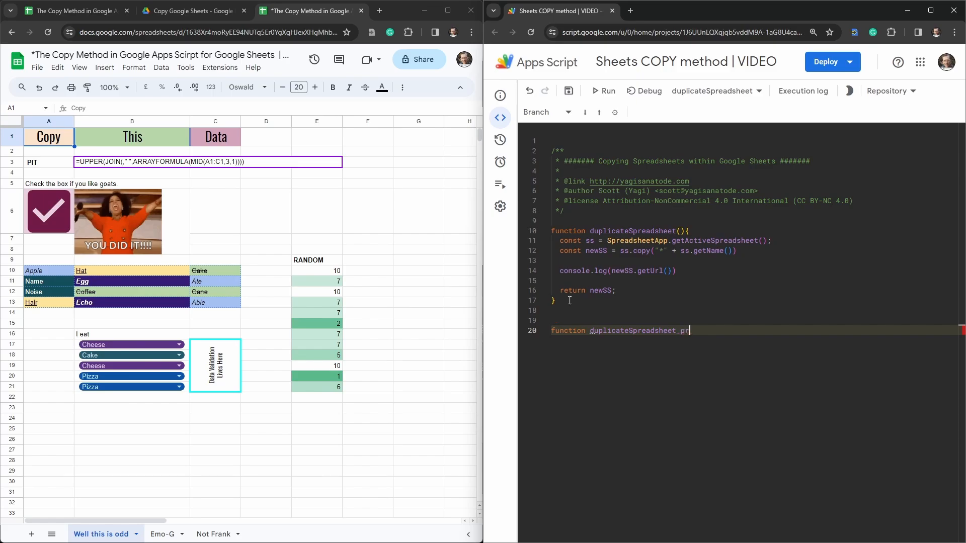
text(arentFolder(){)
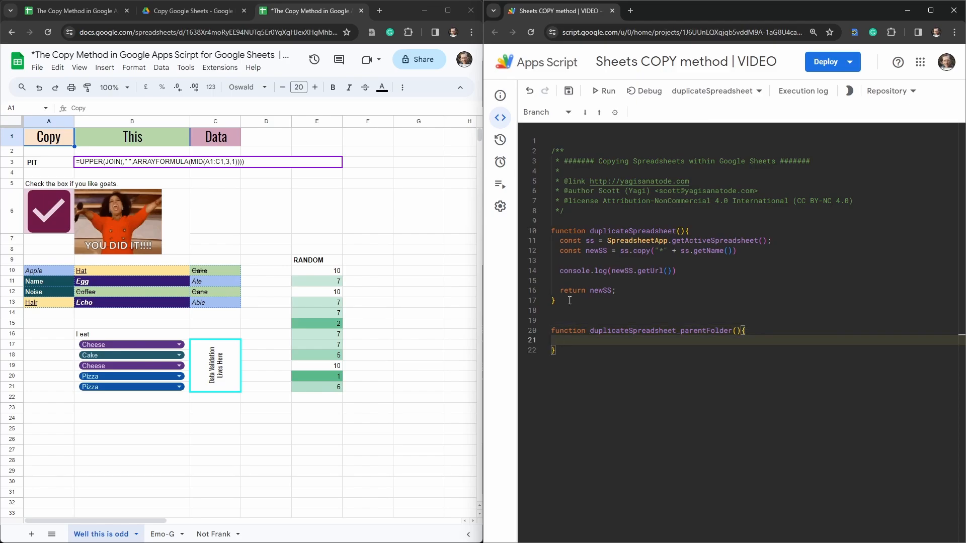
text(const)
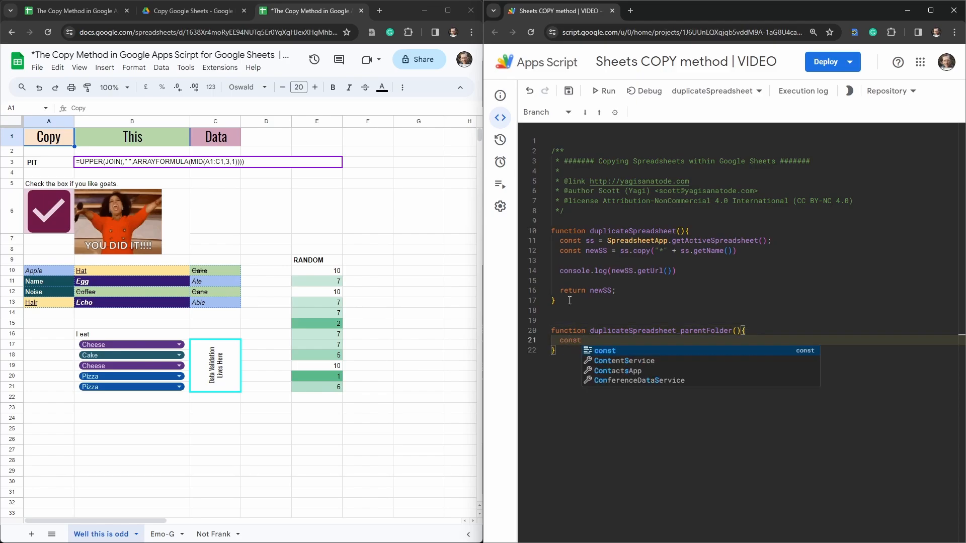
text(ss = SpreadsheetApp.)
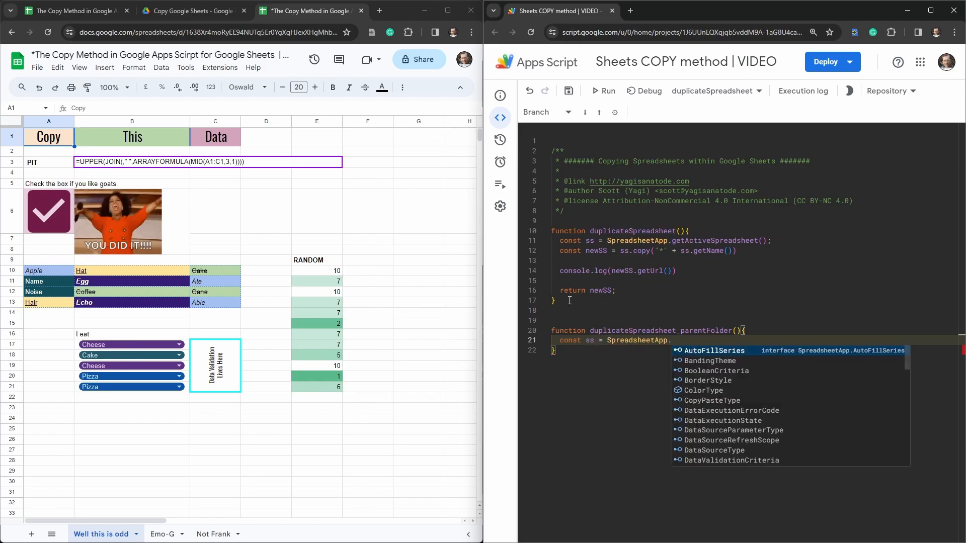
text(getAct)
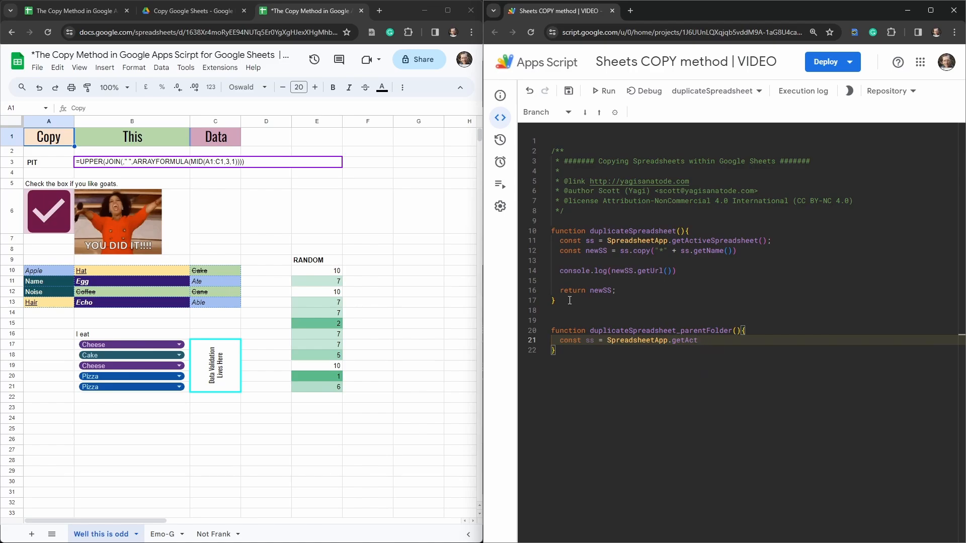
text(iveSpreadsheet)
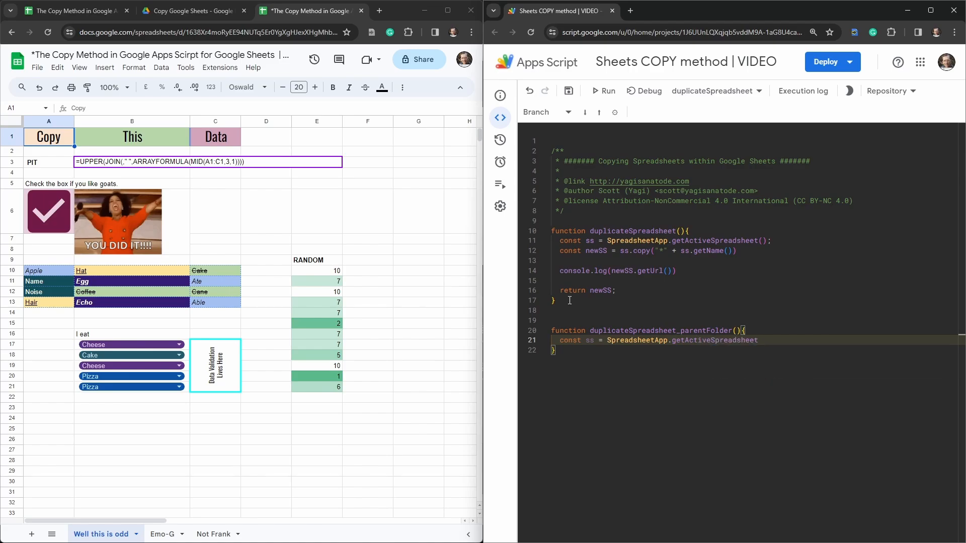
text(())
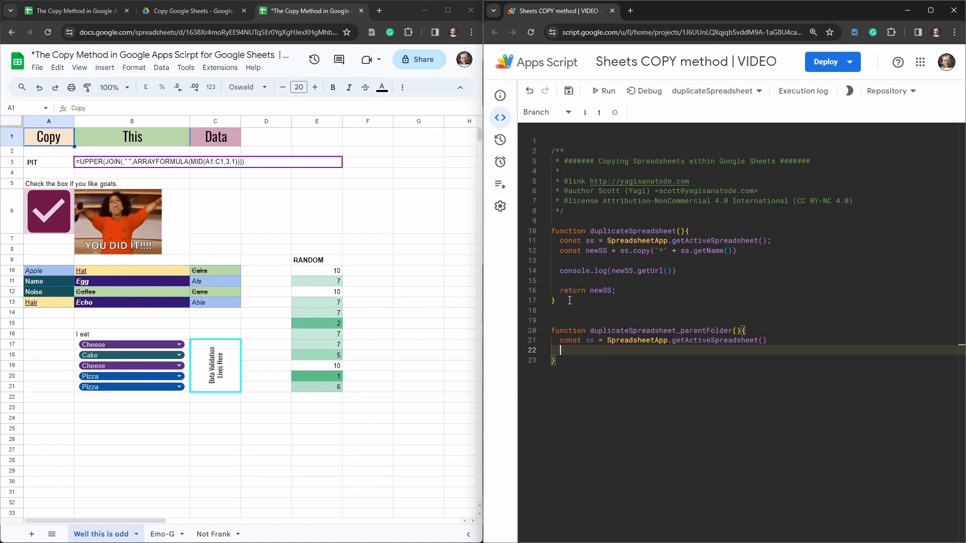
Add const ssID = ss.getId(); to get the spreadsheet's ID
text(const)
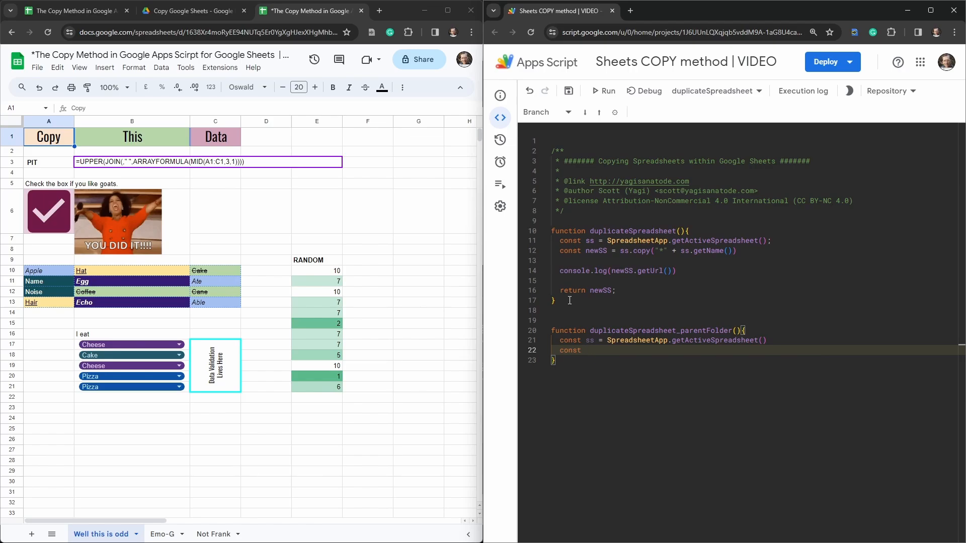
text(ss)
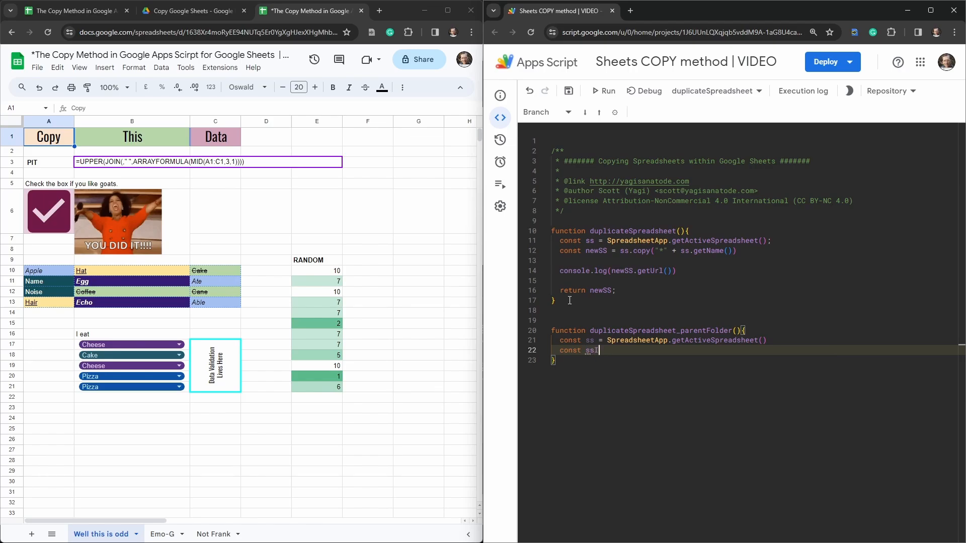
text(ID =)
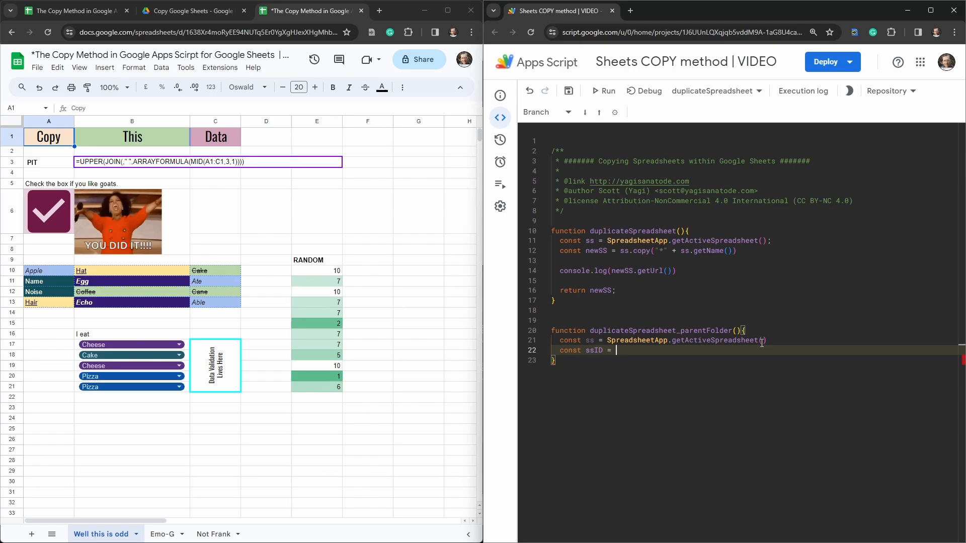
text(ss)
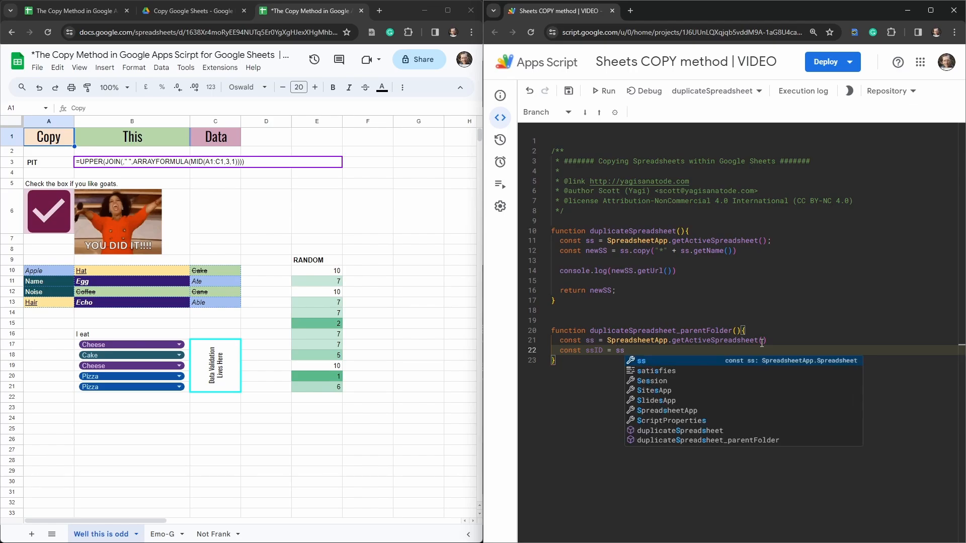
text(.getId)
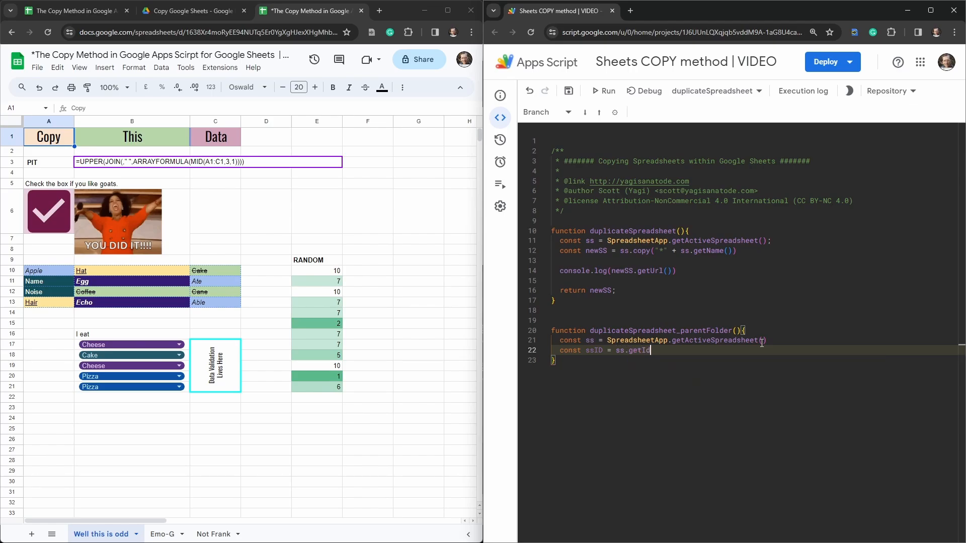
text(();)
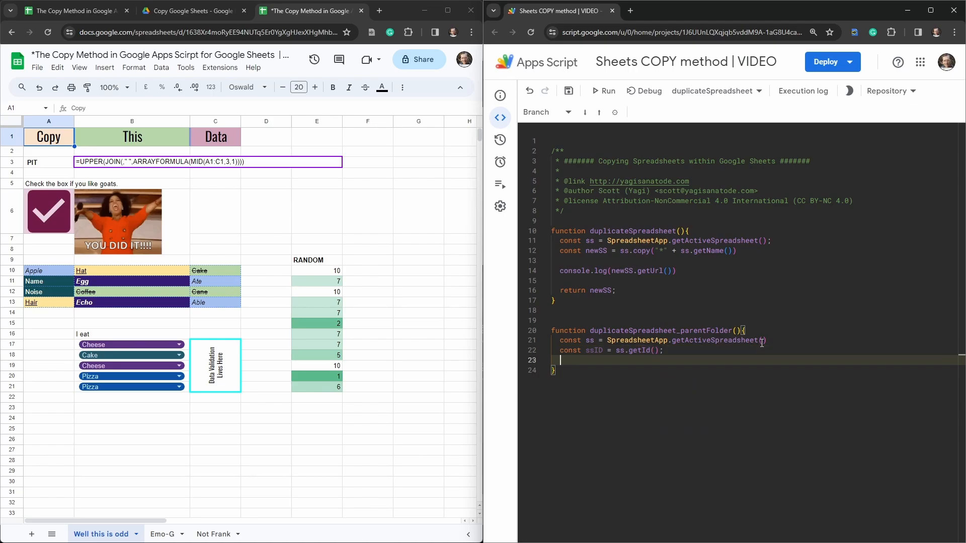
click(662, 250)
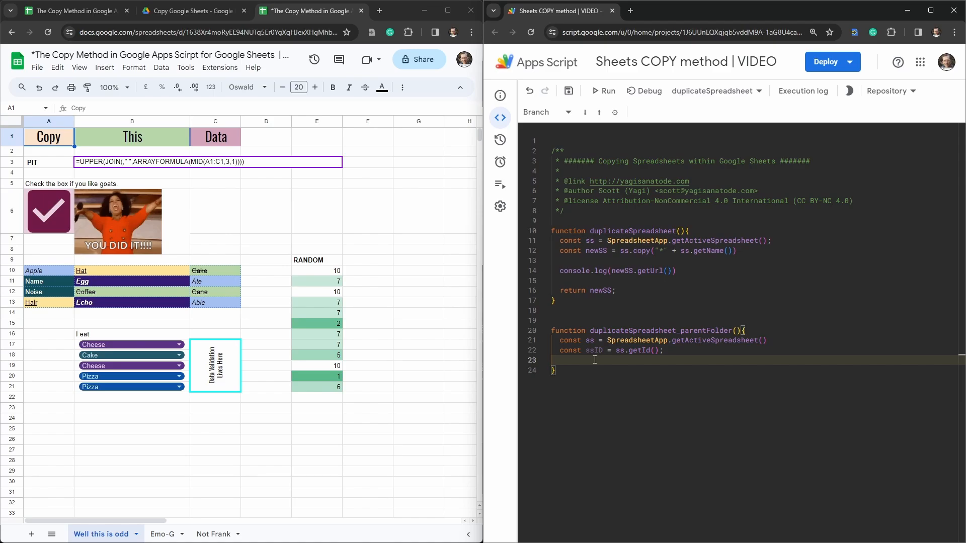
Add const ssFile = DriveApp.getFileById(ssID) to fetch the Drive file
text(const)
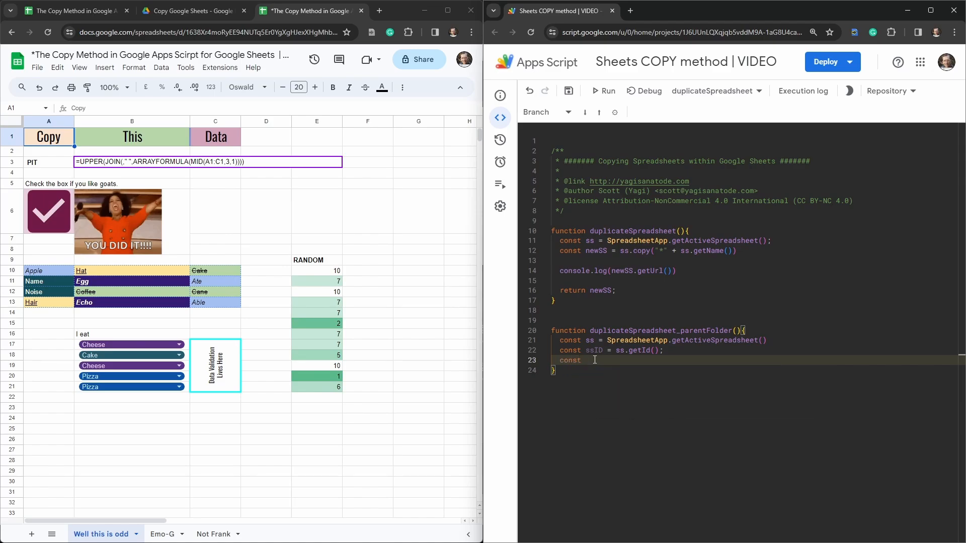
text(ssFile)
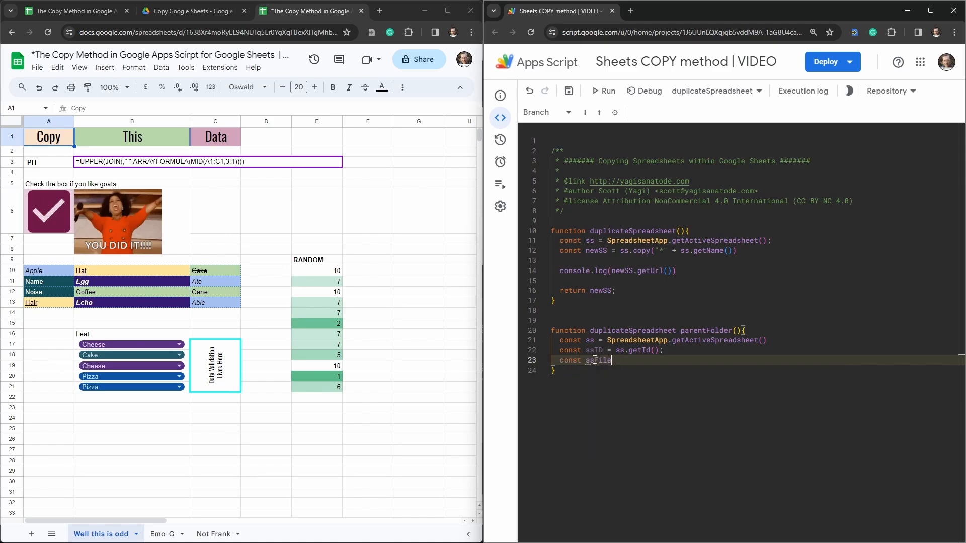
text(=)
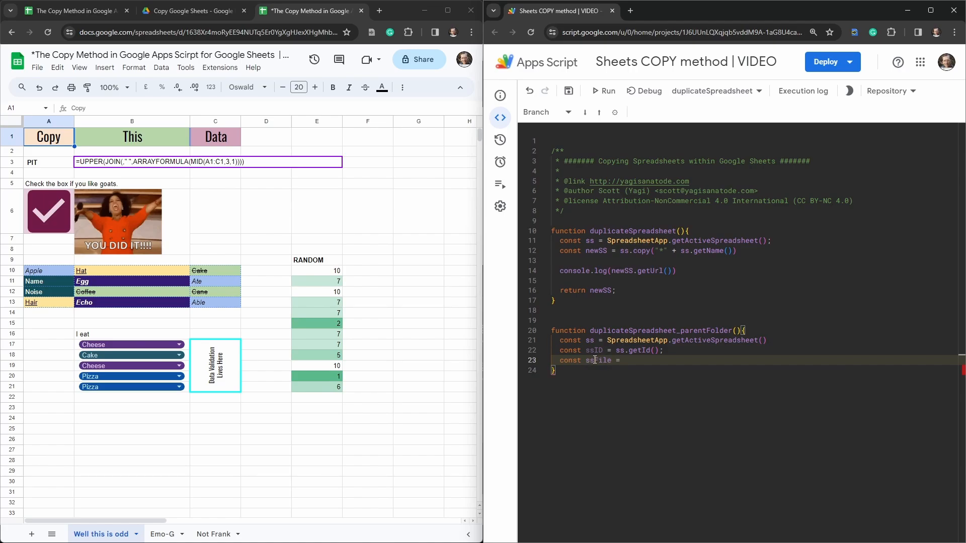
text(DriveApp.)
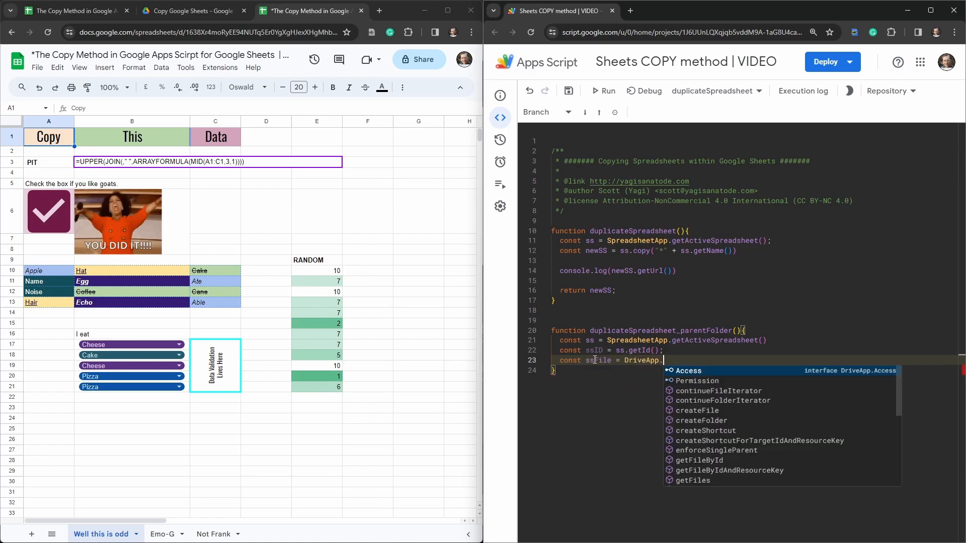
text(get)
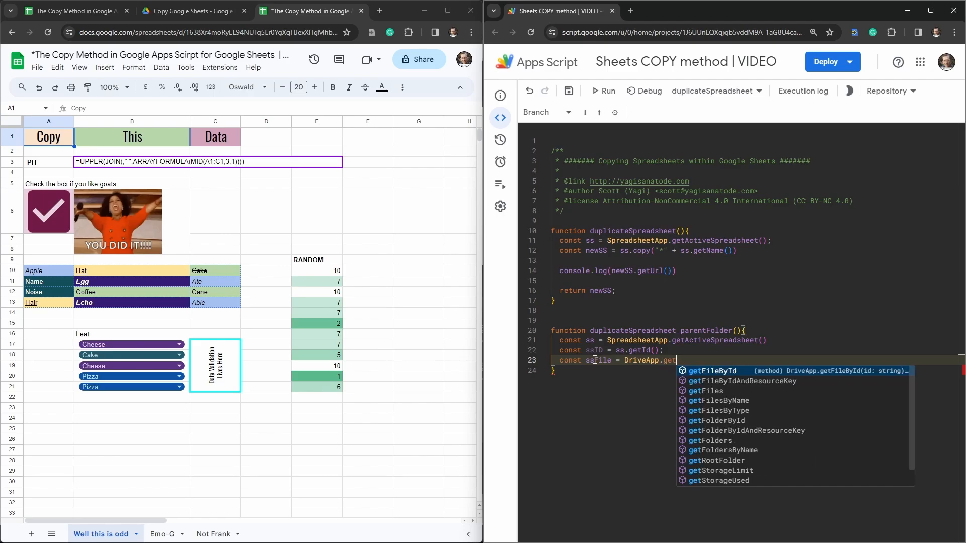
click(712, 370)
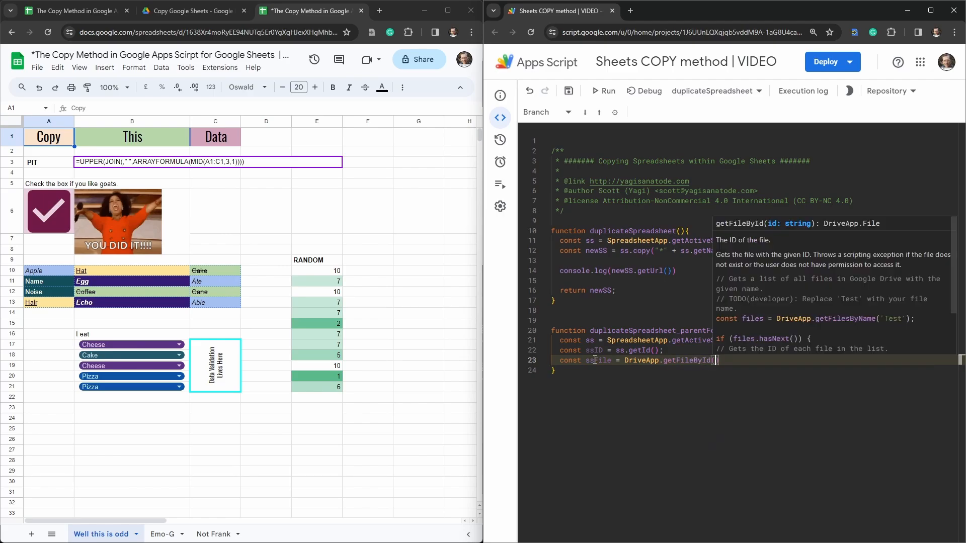
text(ssID)
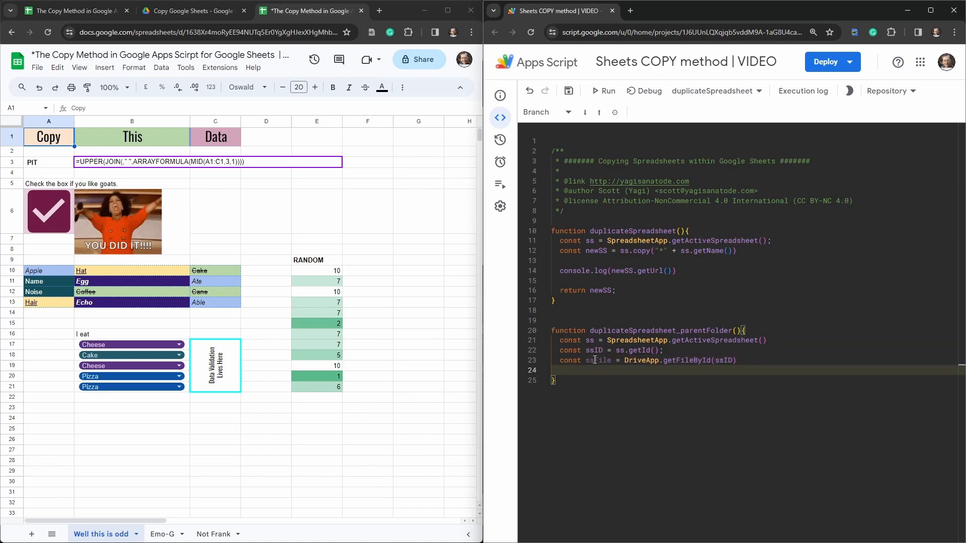
Add const parentFolder = ssFile.getParents().next() to get the file's parent folder
text(constt)
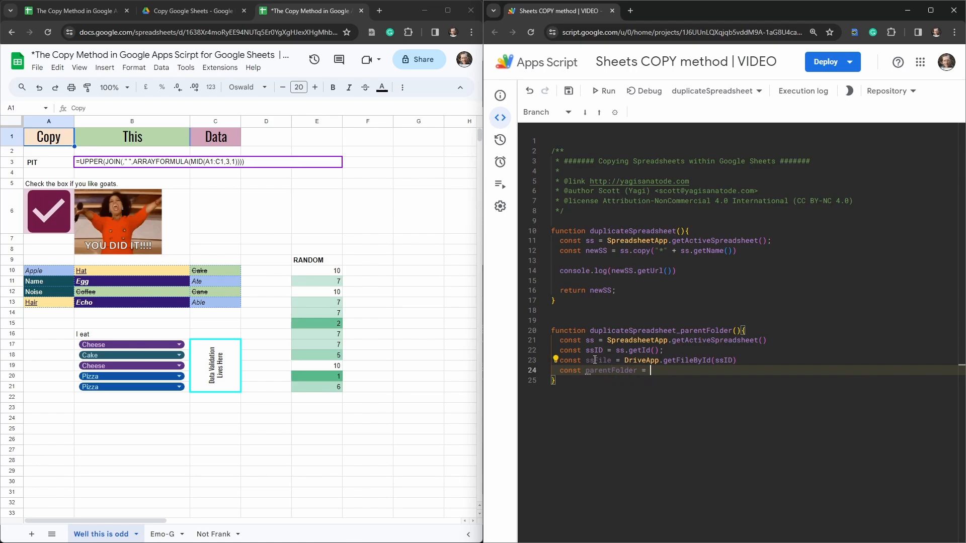
text(s)
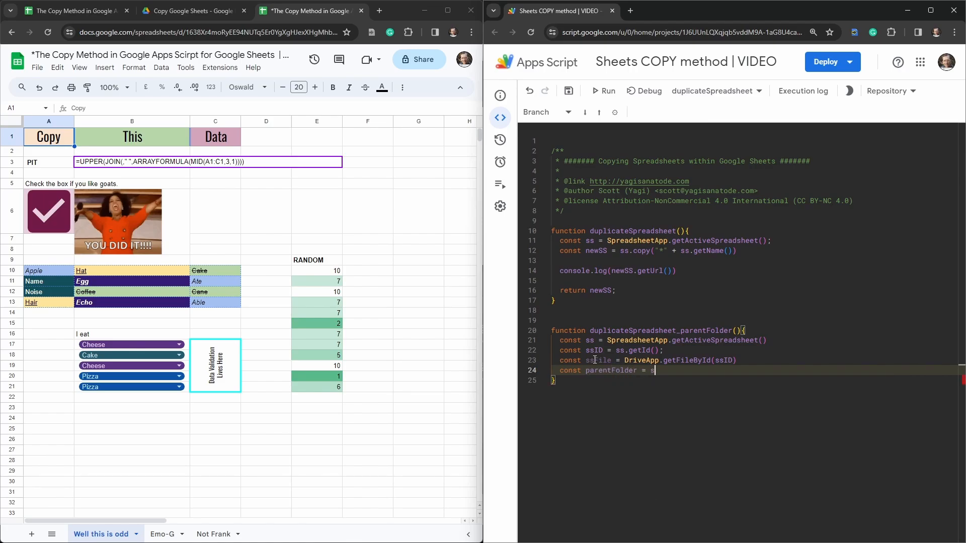
text(sFile.)
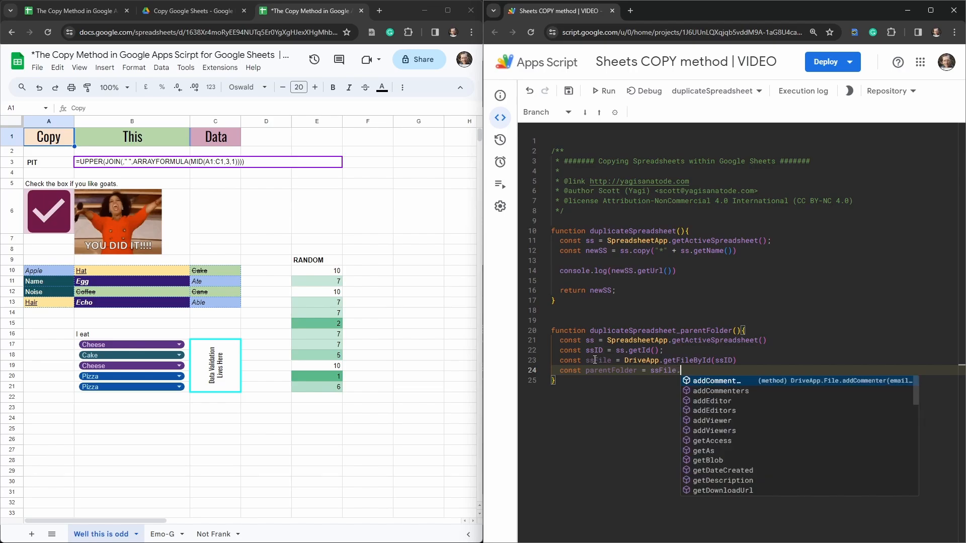
text(get)
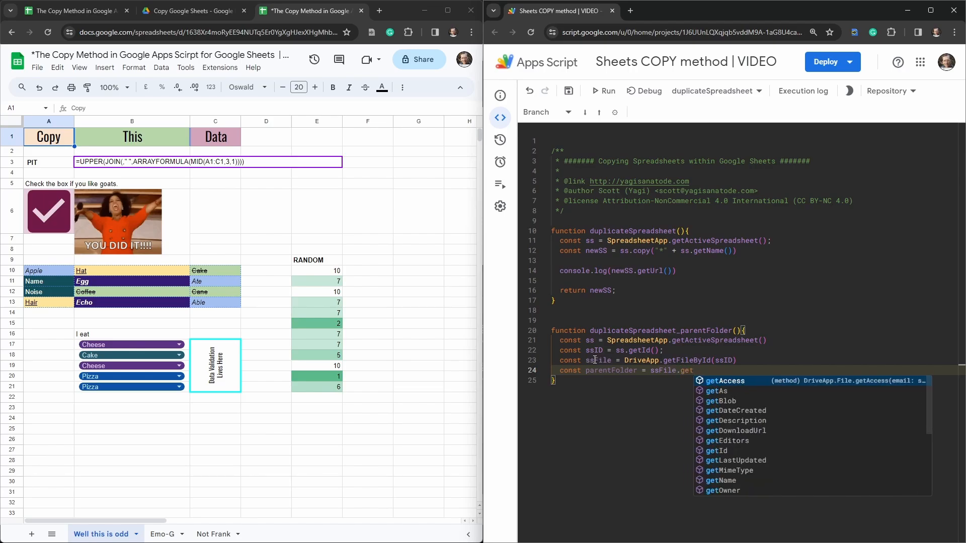
text(Parent)
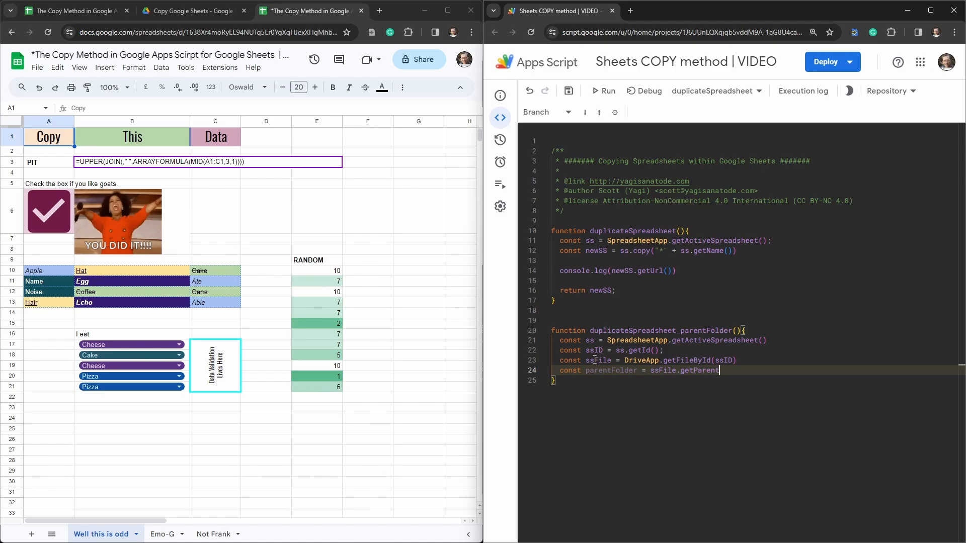
text(s)
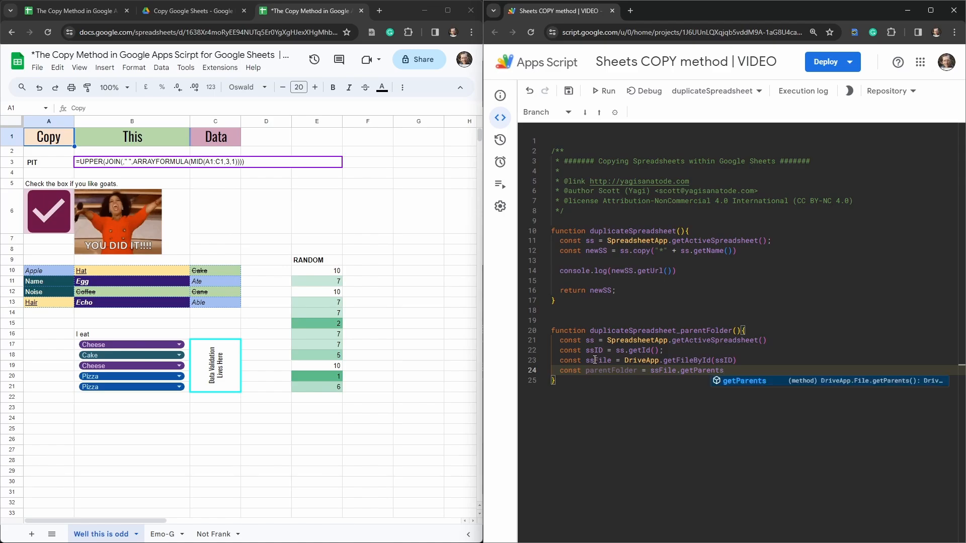
text(())
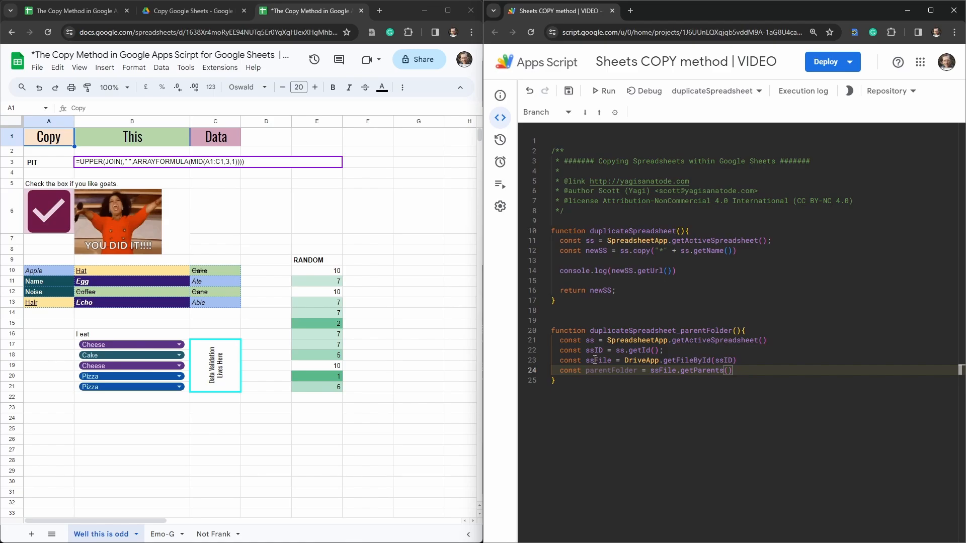
text(.)
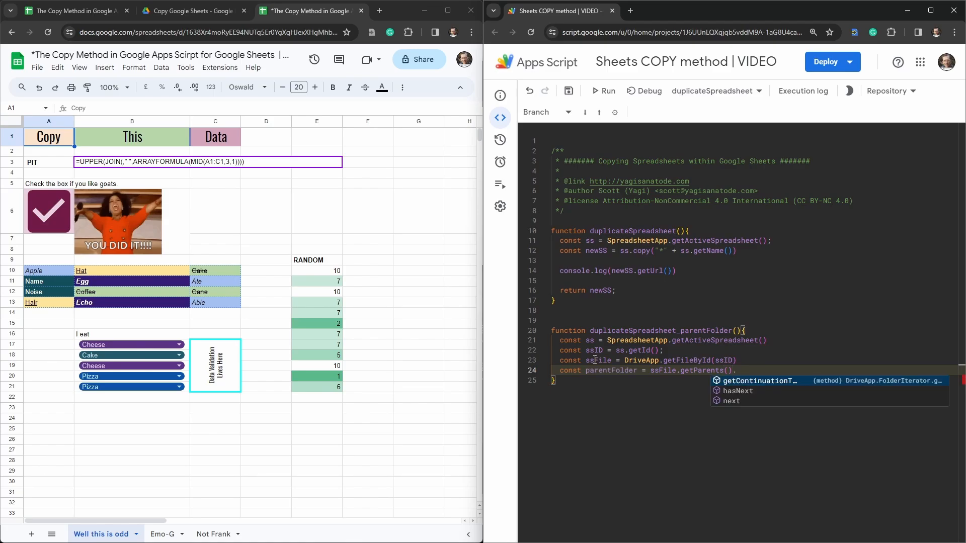
text(.next()
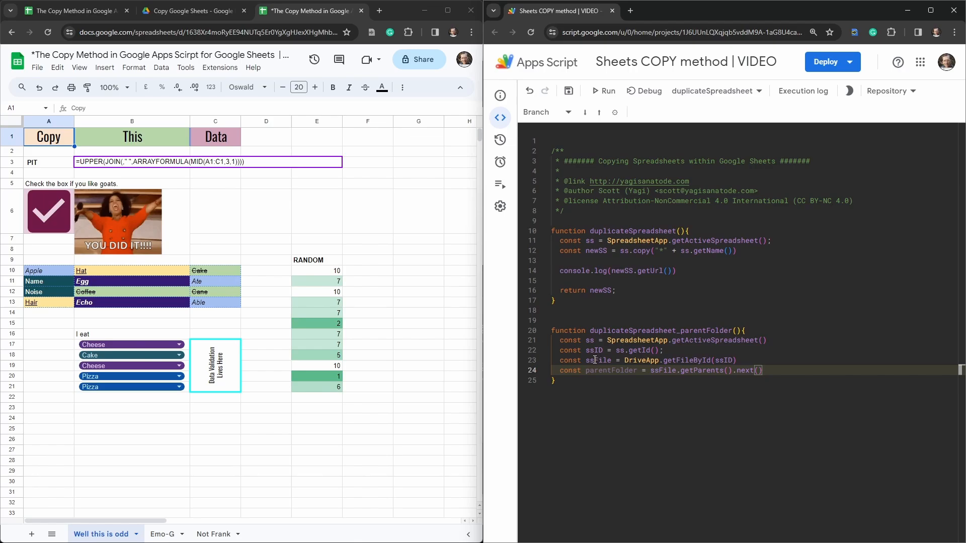
key(Enter)
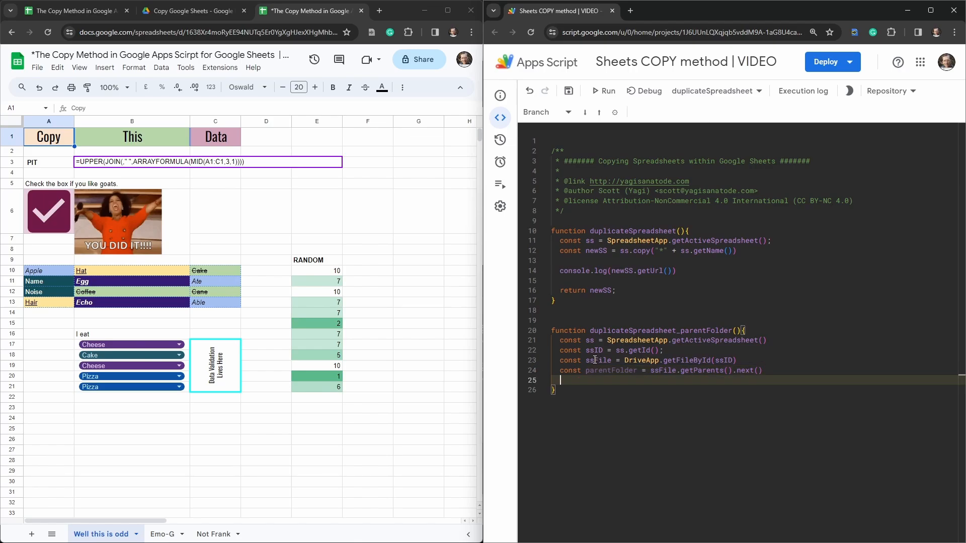
Add const newSS = ssFile.makeCopy("*" + ss.getName(), parentFolder)
key(Enter)
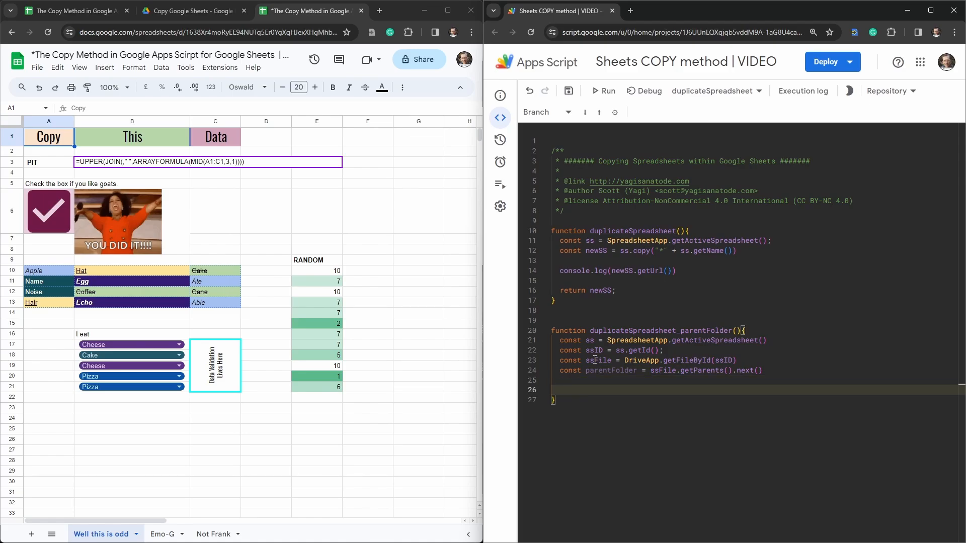
text(const news)
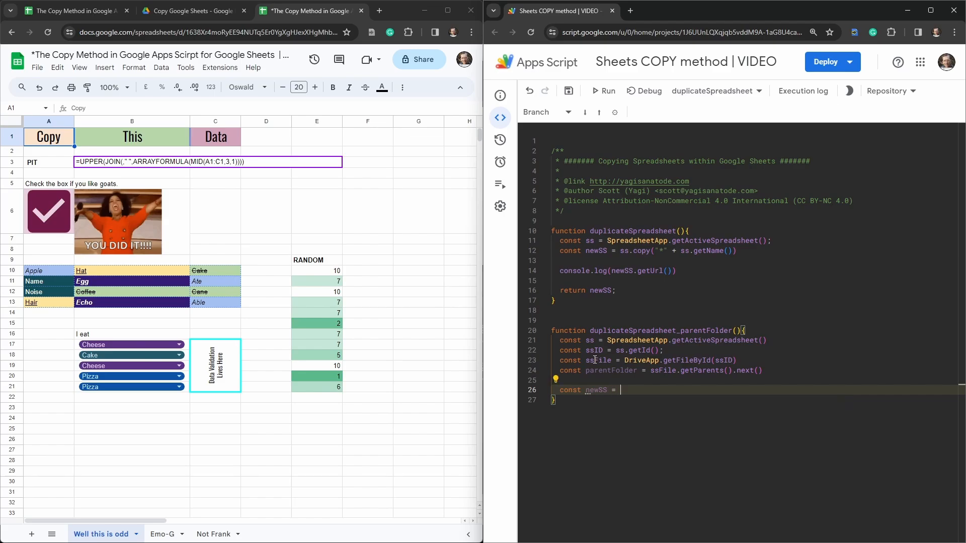
text(ssFile.)
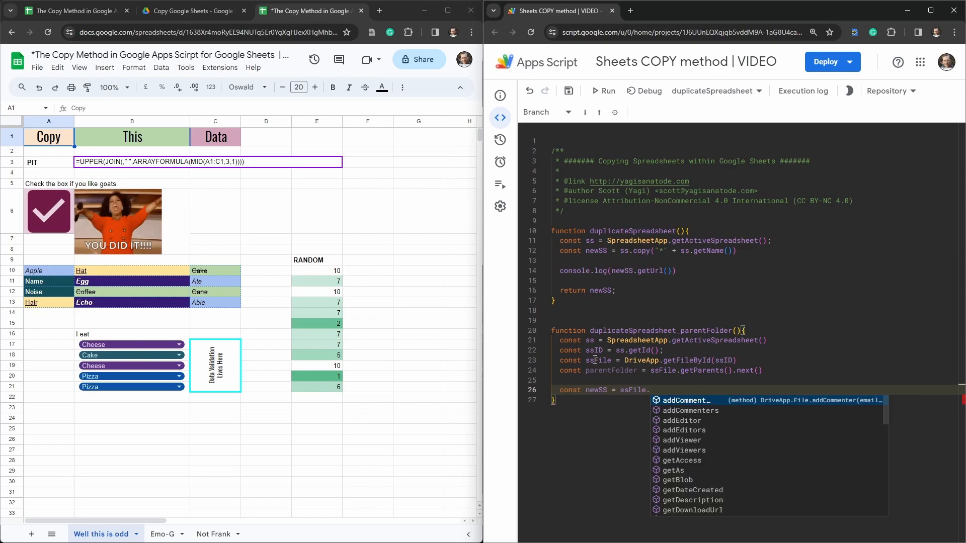
text(makeCopy)
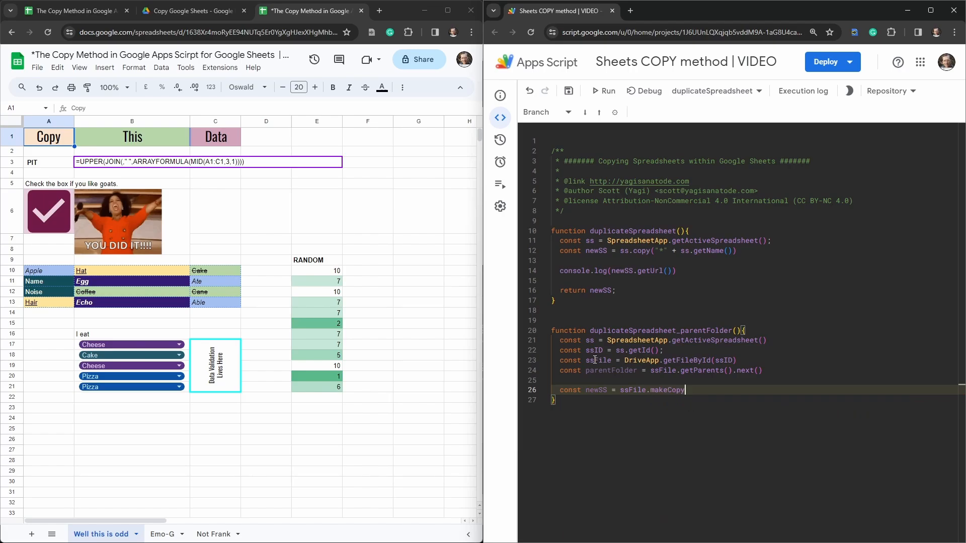
text(("*" +)
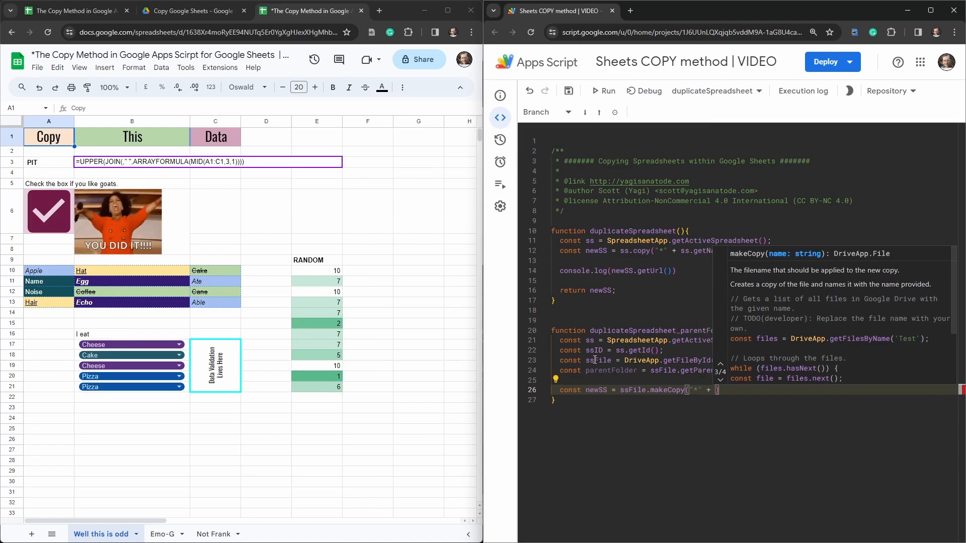
text(ss.getName()
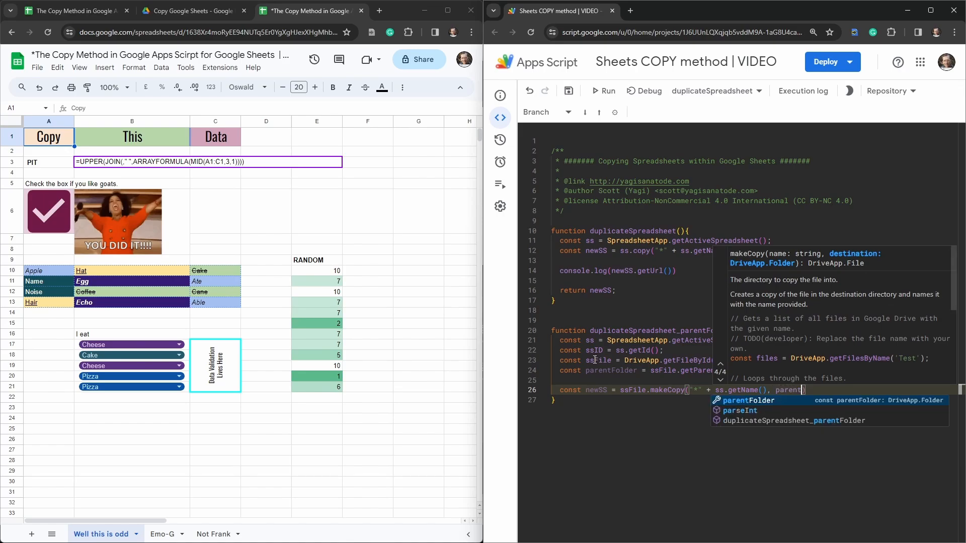
key(Tab)
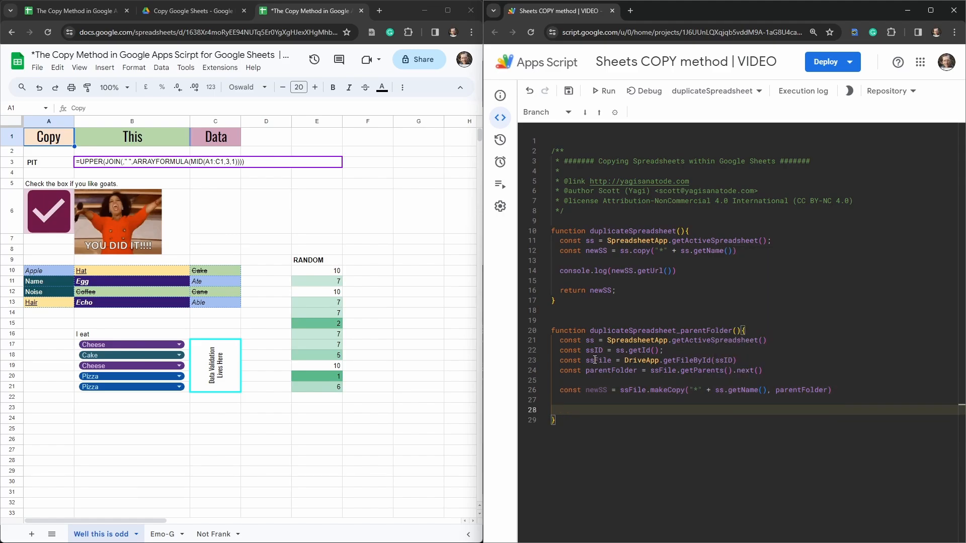
Log newSS.getUrl() and return newSS
text(console.log()
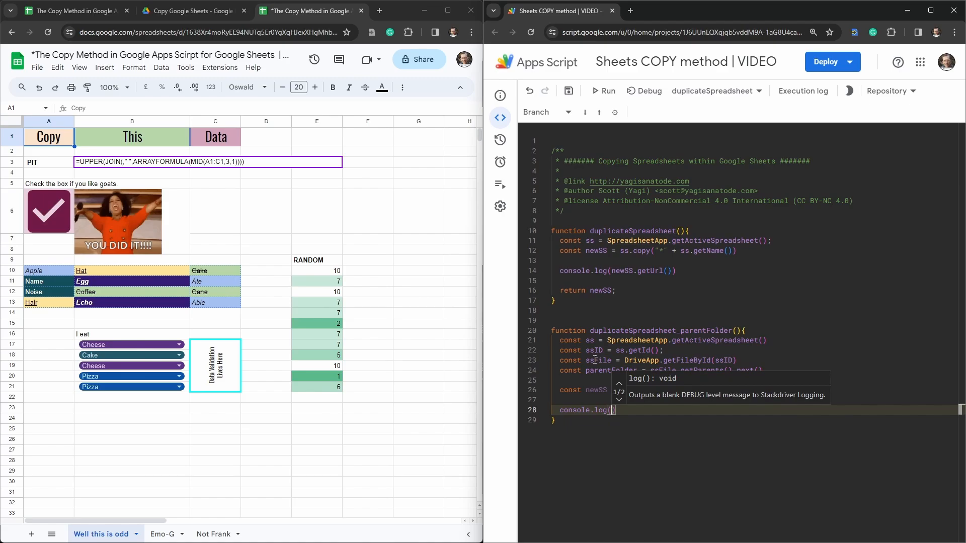
text(newSS.getUrl()
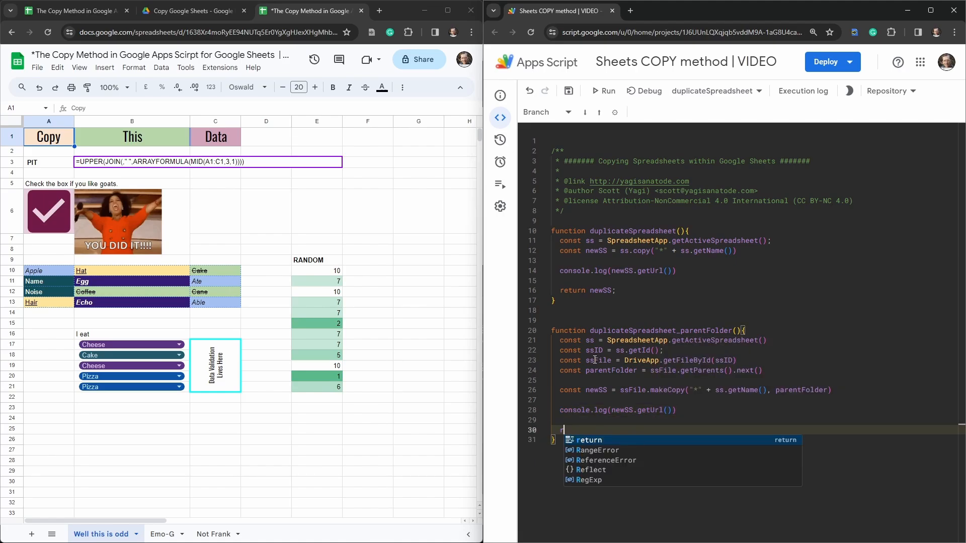
text(return newSS;)
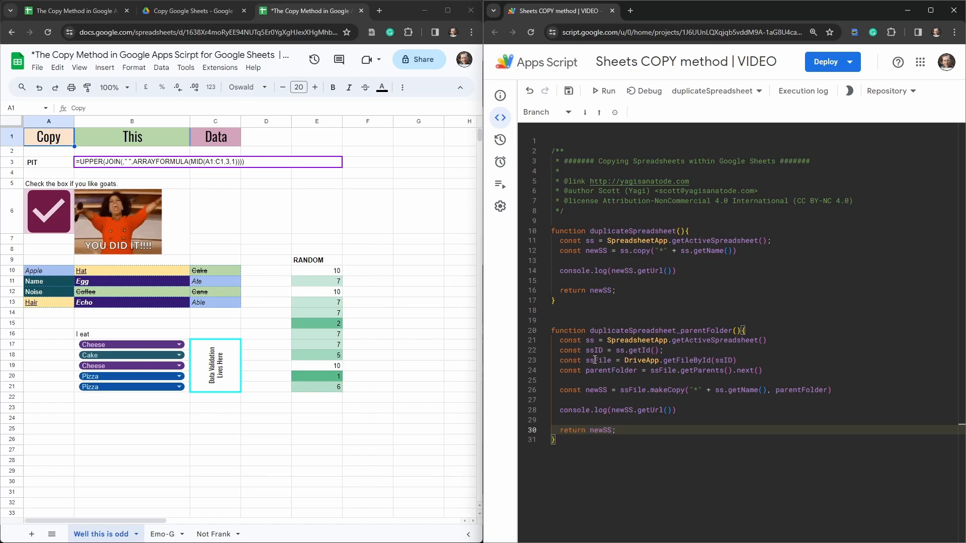
mouse_move(653, 241)
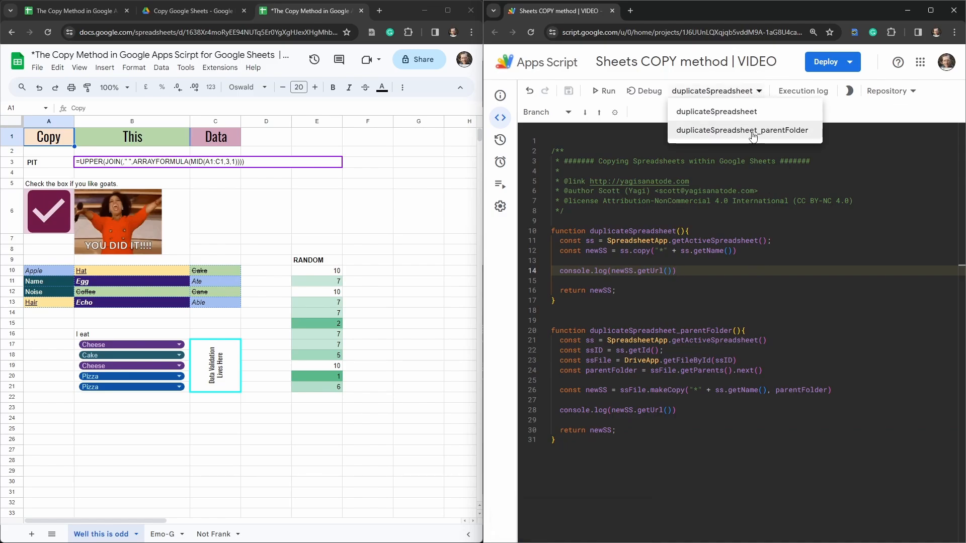
Select duplicateSpreadsheet_parentFolder, run it, and authorize Drive access with the chosen account
click(743, 130)
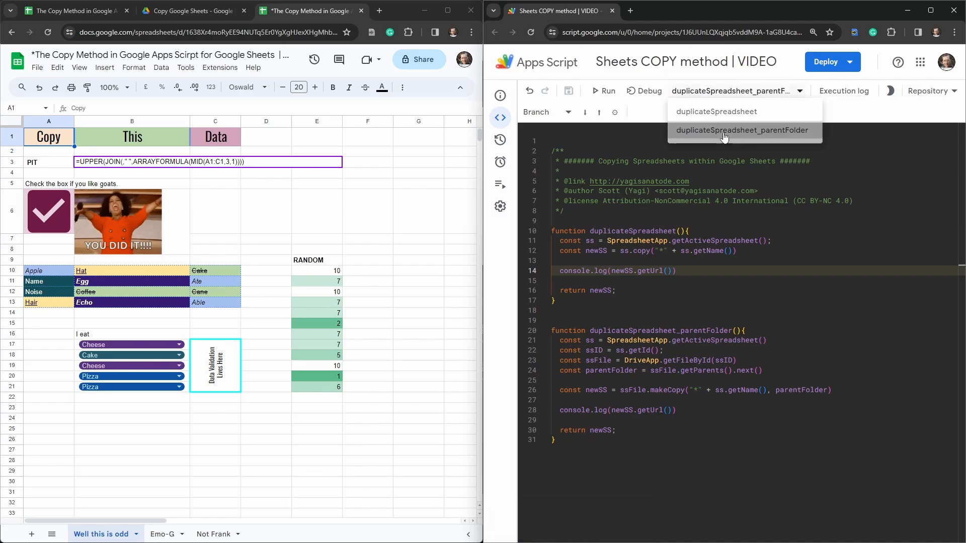
mouse_move(604, 91)
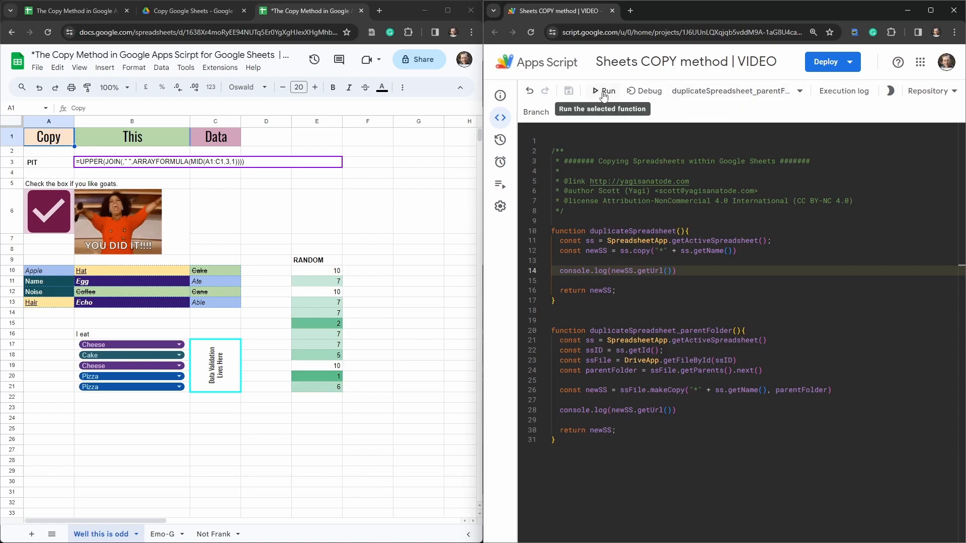
click(594, 91)
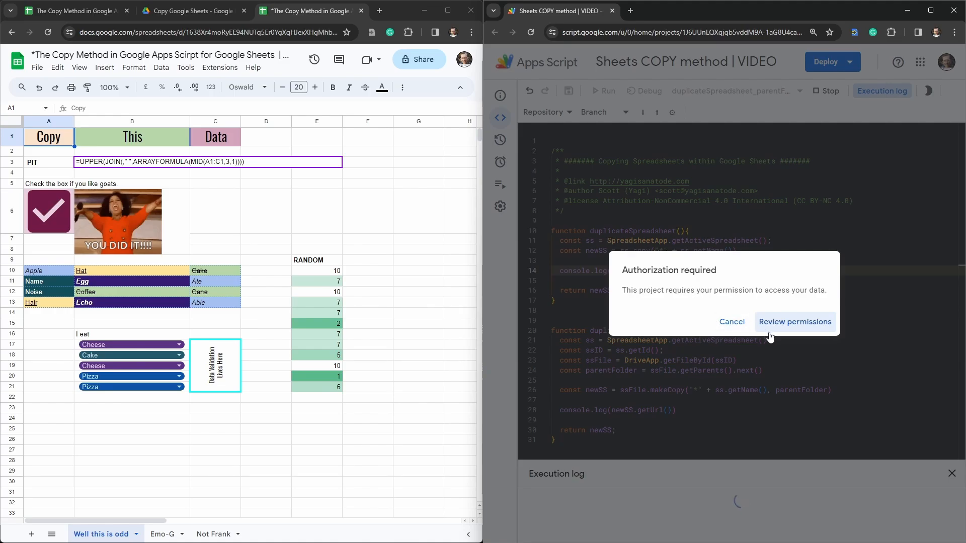
mouse_move(728, 352)
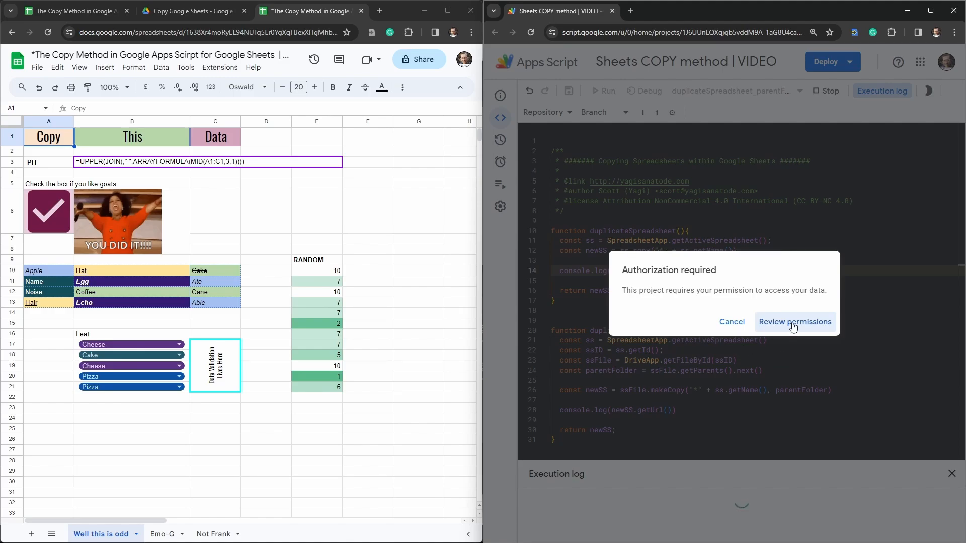
click(795, 321)
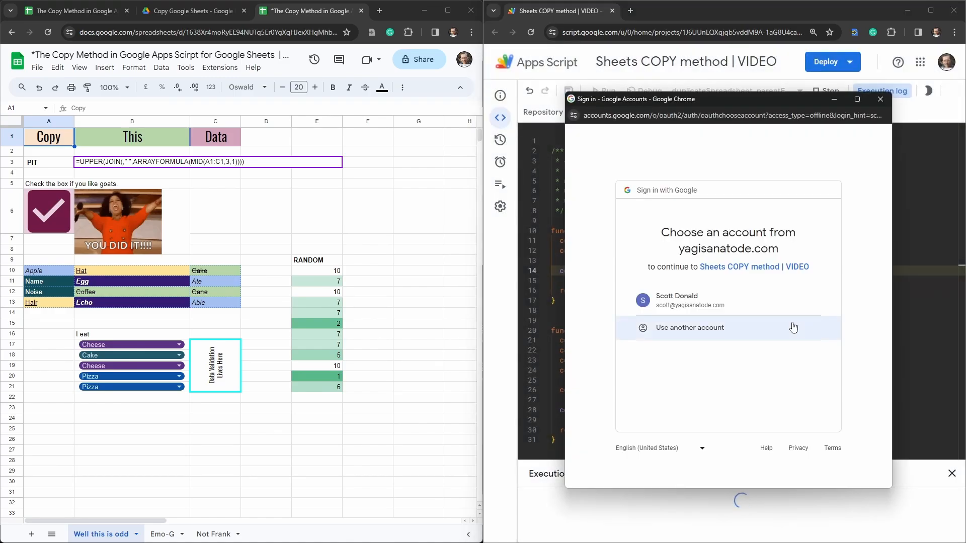
click(676, 300)
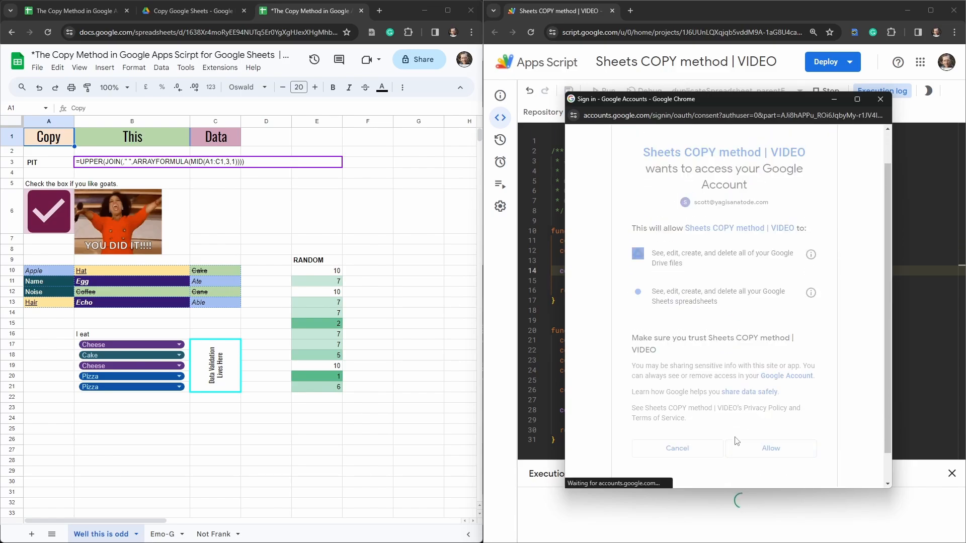
click(770, 448)
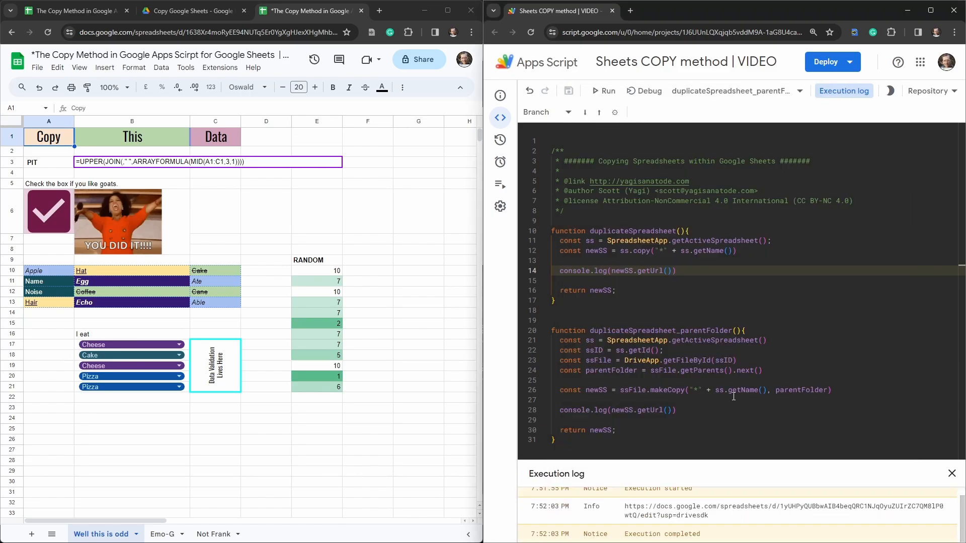
Select the copy's URL in the Execution log and view the source Drive folder
double_click(726, 506)
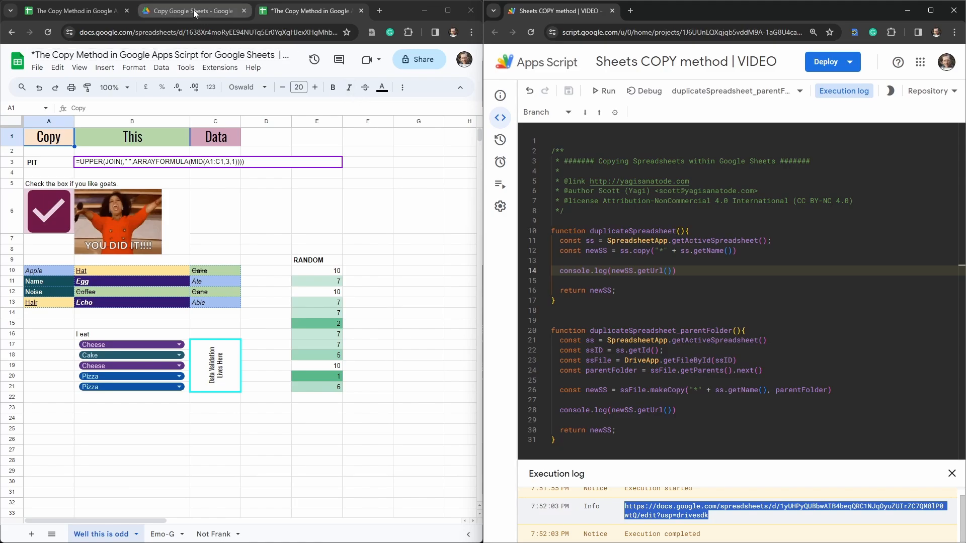
mouse_move(85, 10)
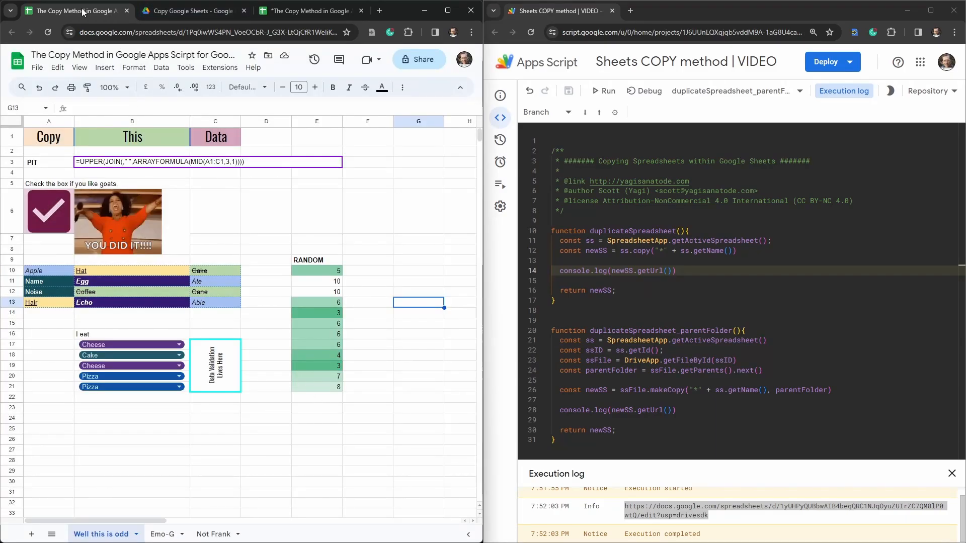
click(191, 11)
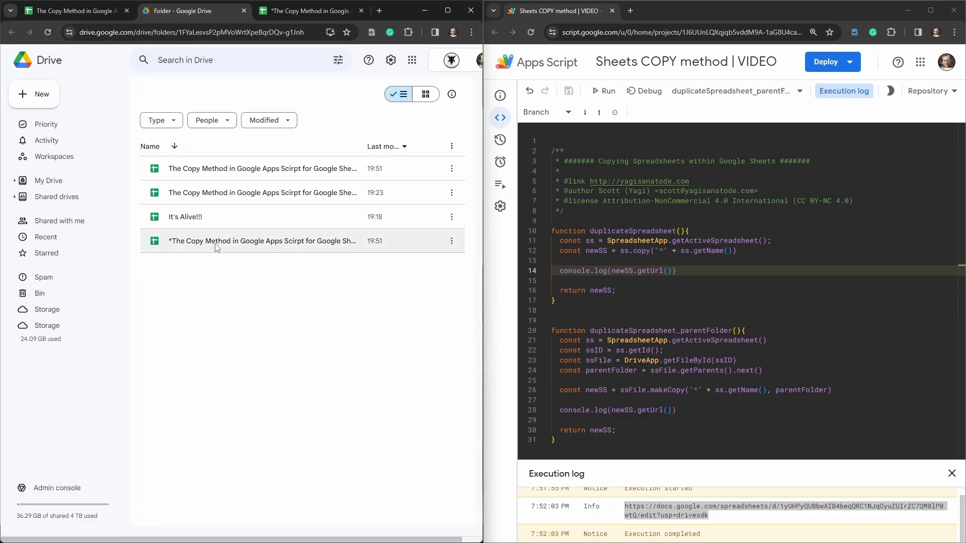
Select the asterisk-named copy in the Copy Google Sheets folder
click(251, 241)
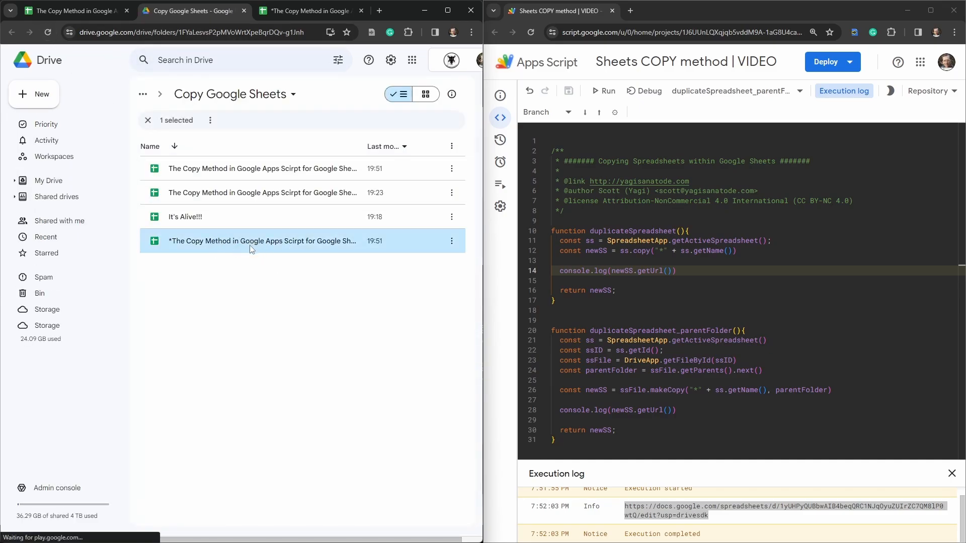
mouse_move(341, 343)
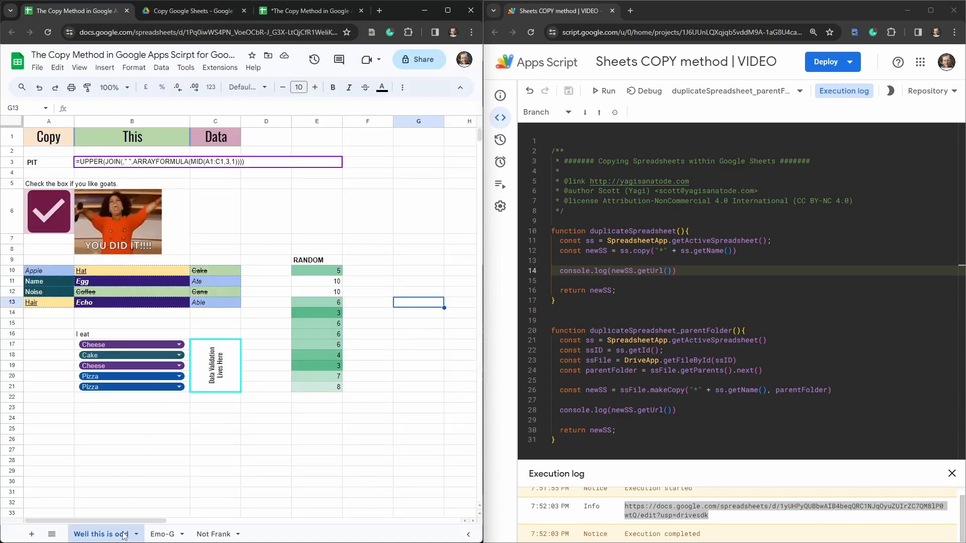
Switch to the Not Frank sheet and deselect the portrait image by selecting an empty cell
click(212, 534)
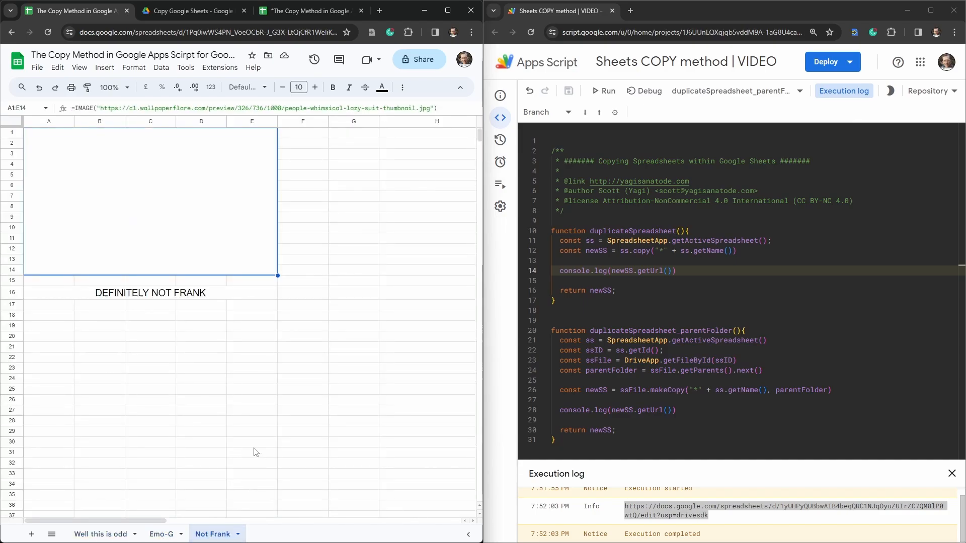
click(251, 379)
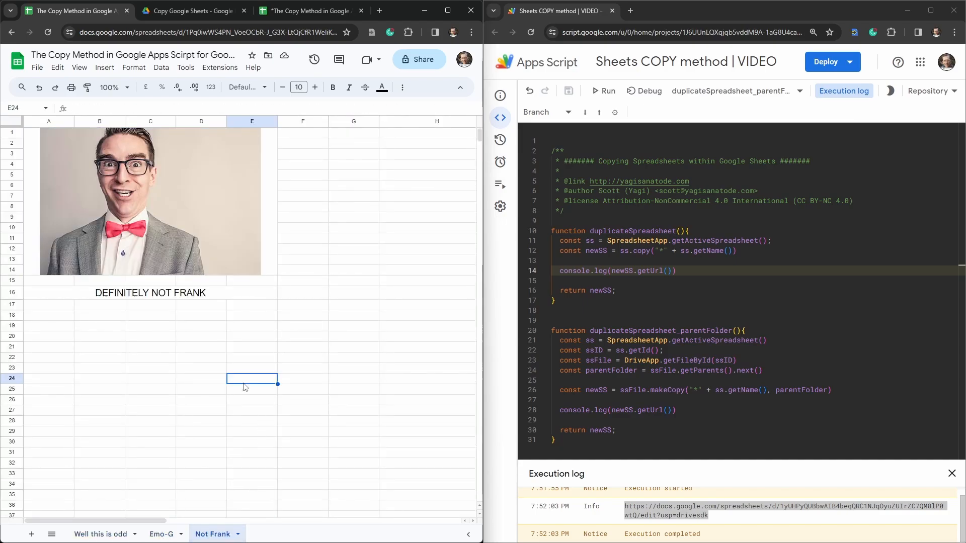